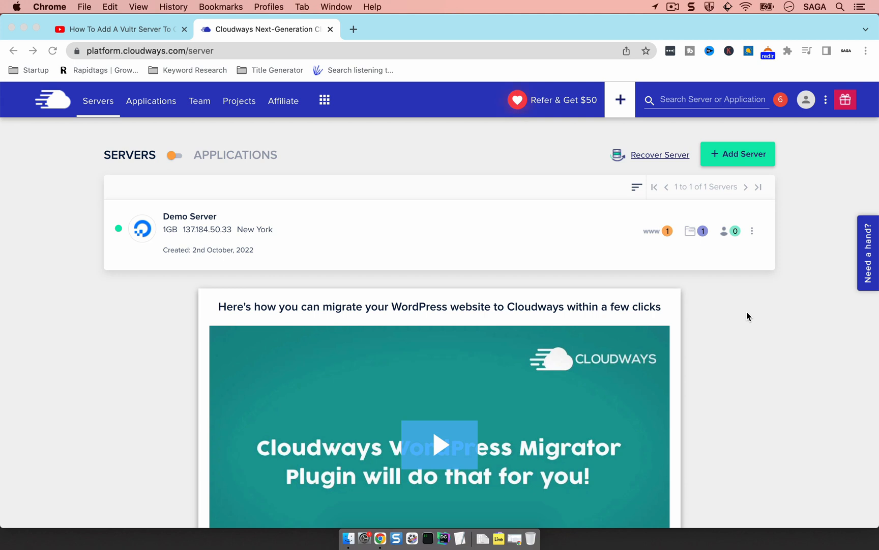
pyautogui.moveTo(339, 153)
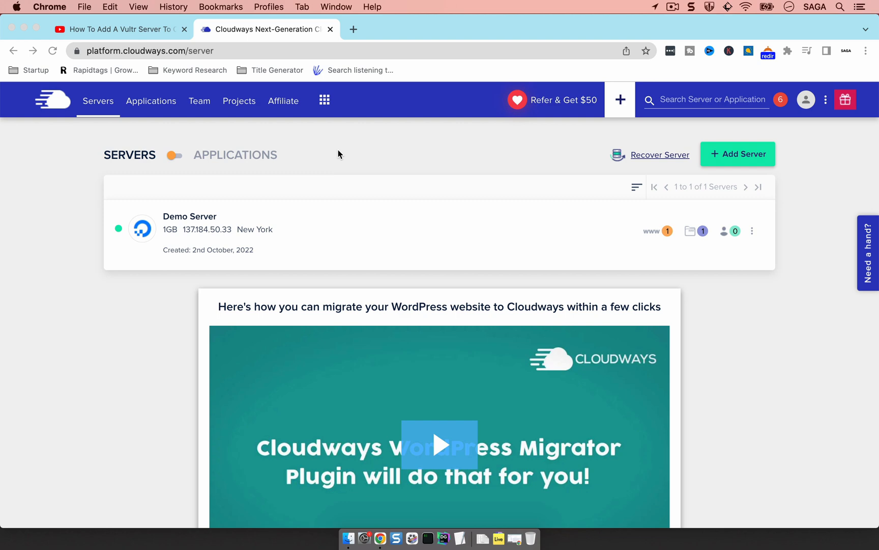
pyautogui.moveTo(127, 38)
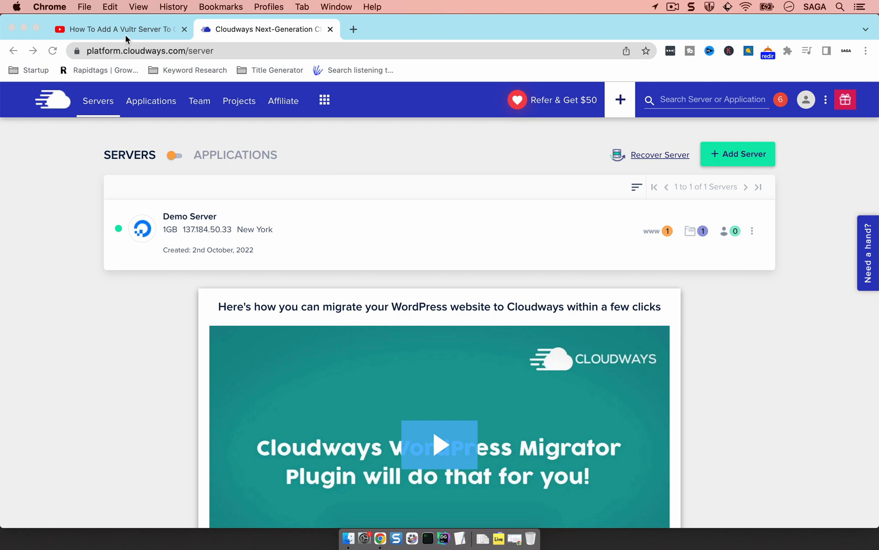
# - On YouTube, expand the Vultr-to-Cloudways guide video's description to show the signup link and promo code
pyautogui.click(117, 29)
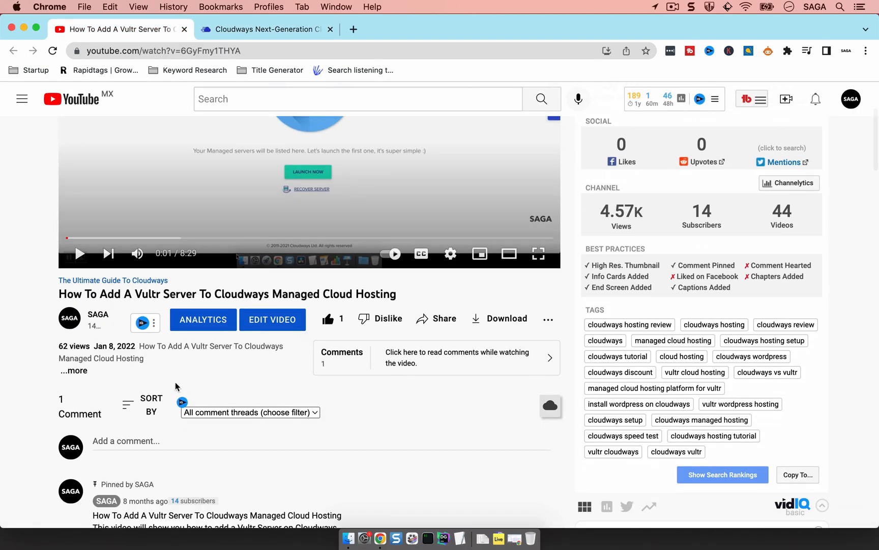
pyautogui.click(73, 370)
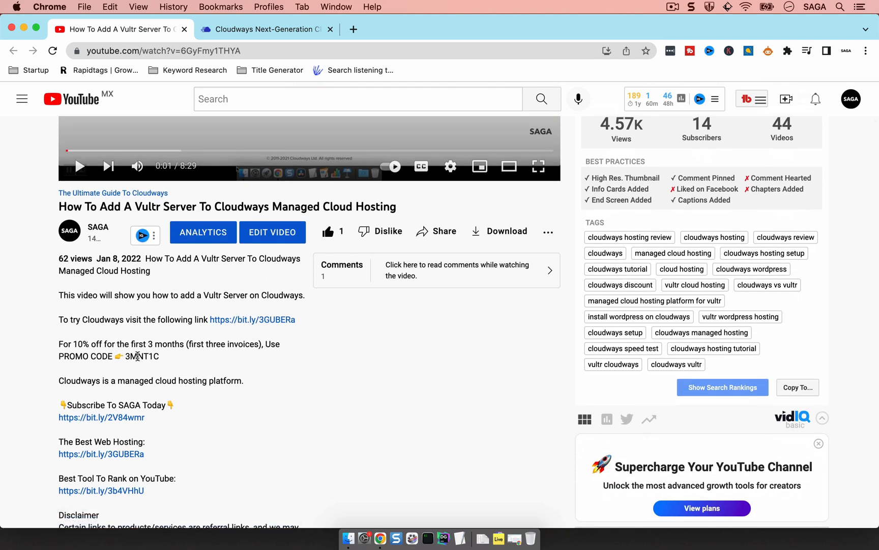
pyautogui.moveTo(162, 355)
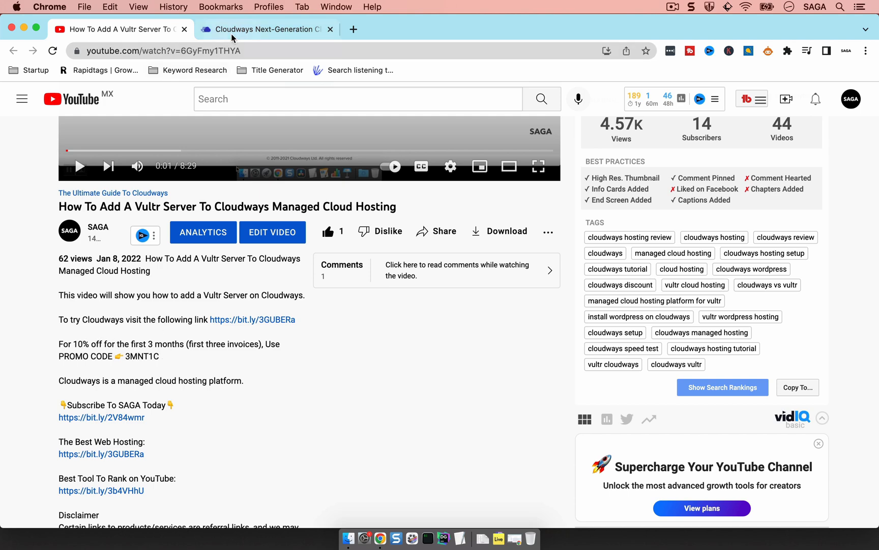
# - Back in Cloudways, list the applications to show Demo App on Demo Server
pyautogui.click(268, 28)
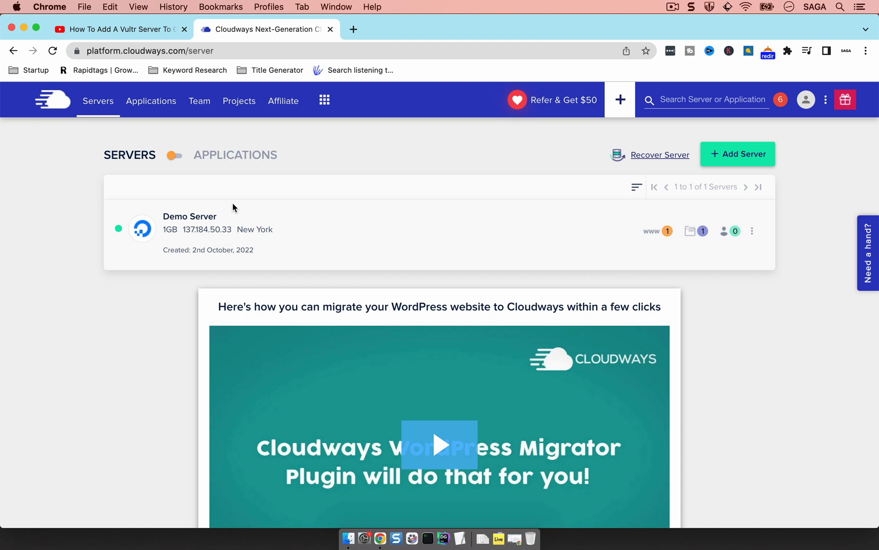
pyautogui.moveTo(151, 108)
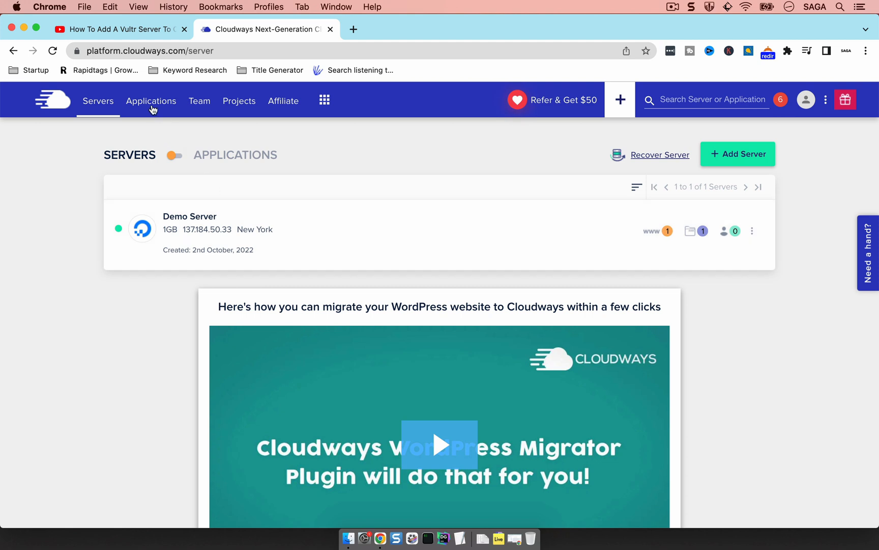
pyautogui.click(152, 101)
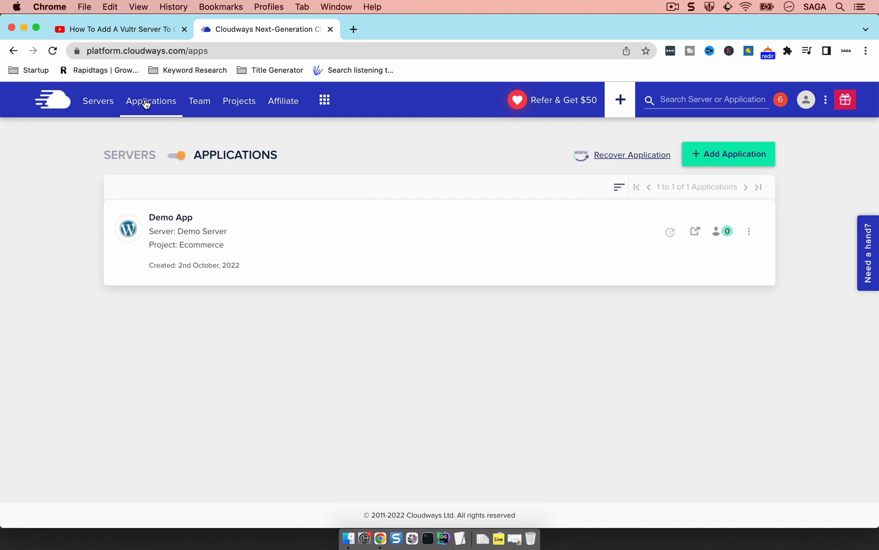
# - Open Demo App's Access Details and select the application credential Username field
pyautogui.click(177, 229)
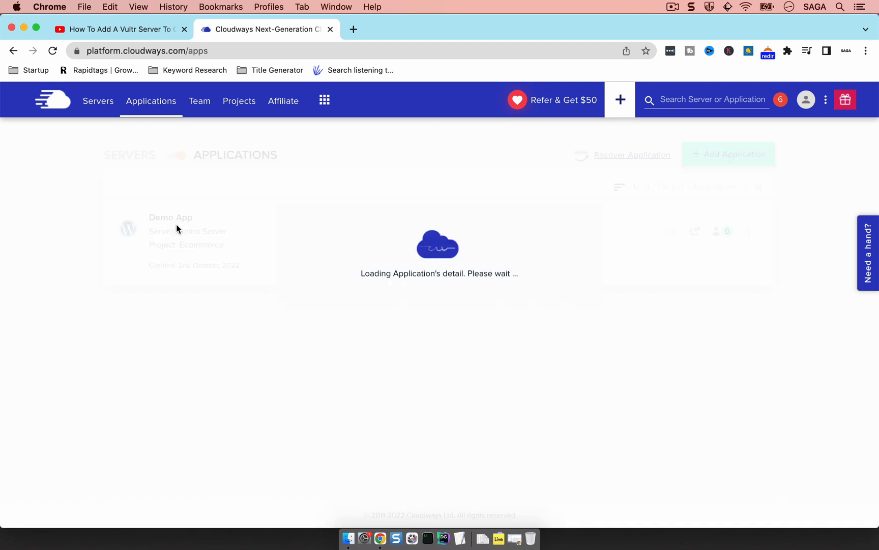
pyautogui.click(170, 218)
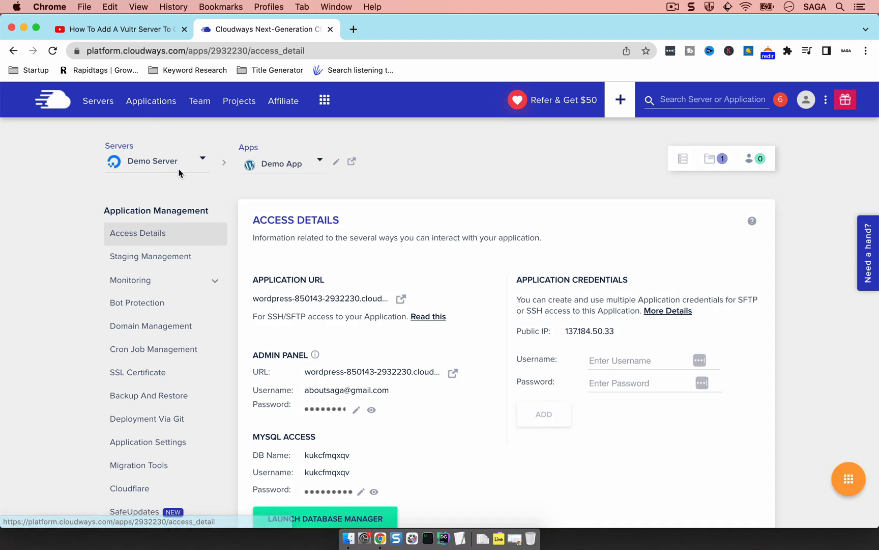
pyautogui.scroll(-3)
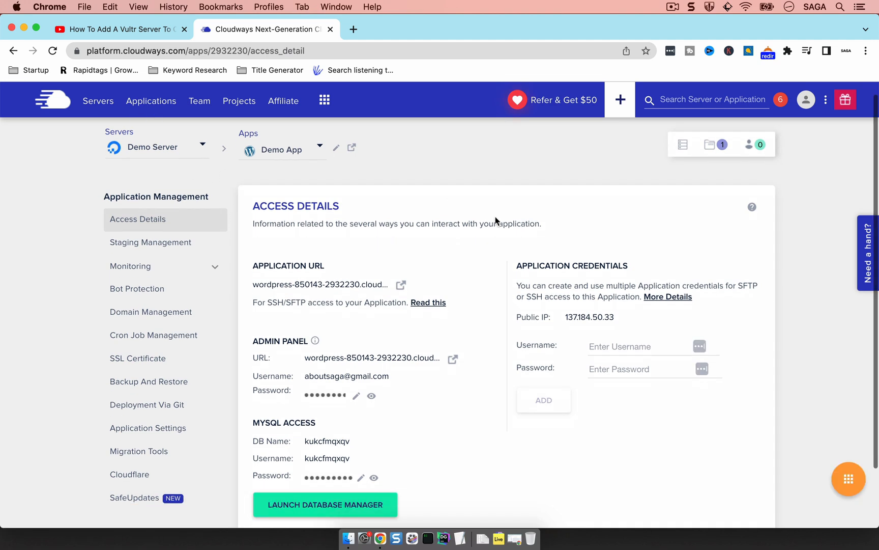
pyautogui.scroll(-3)
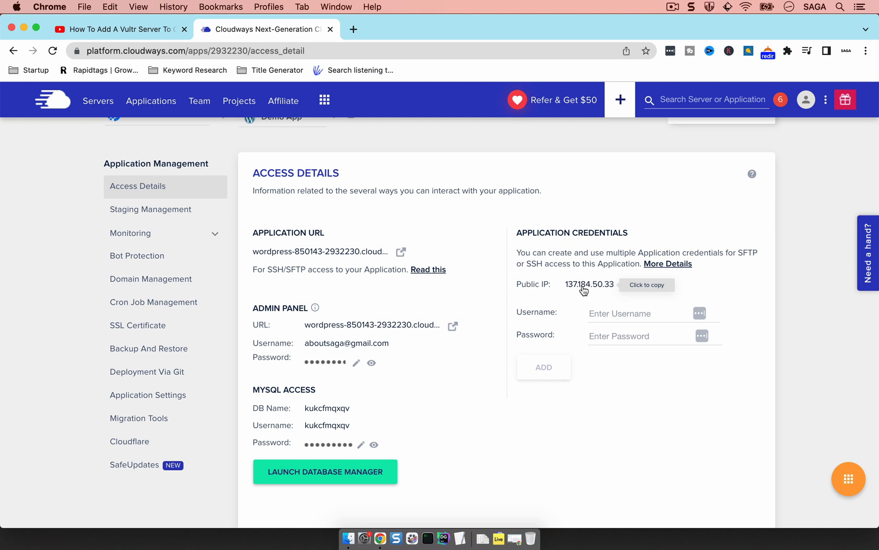
pyautogui.moveTo(601, 277)
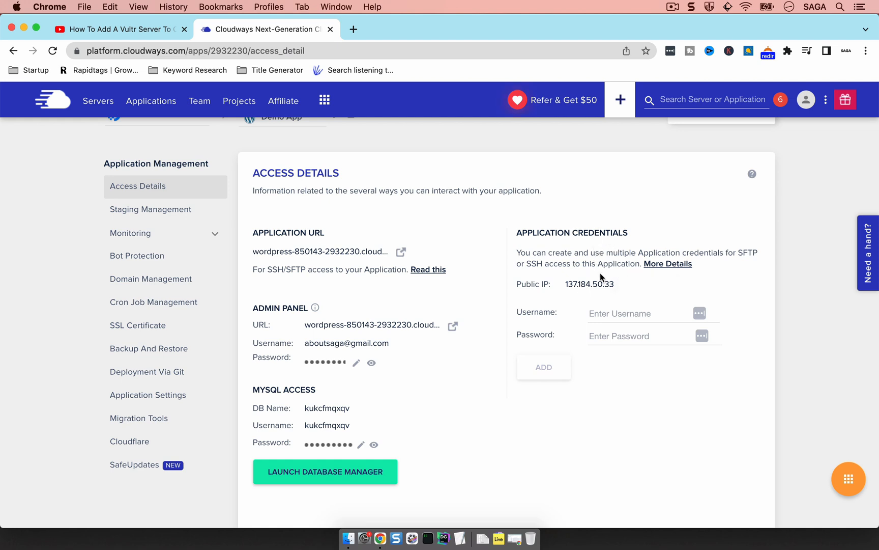
pyautogui.moveTo(316, 186)
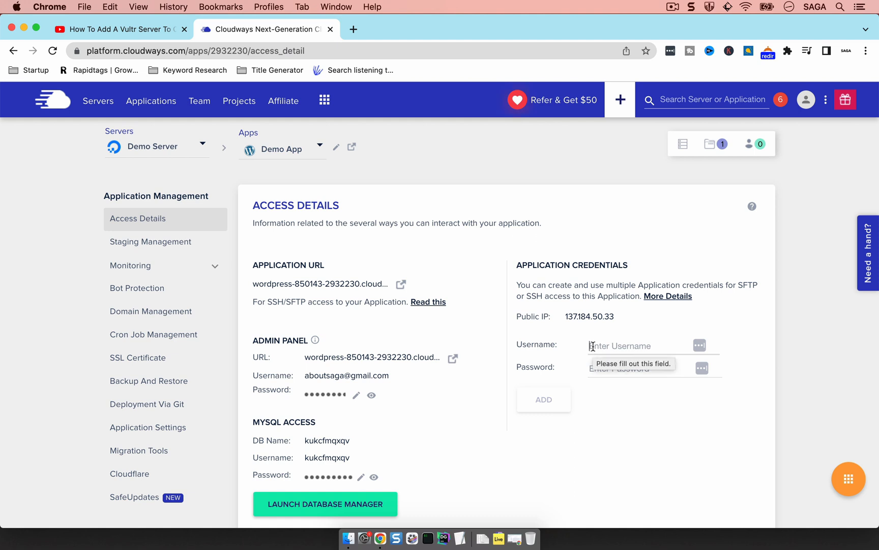
pyautogui.click(640, 368)
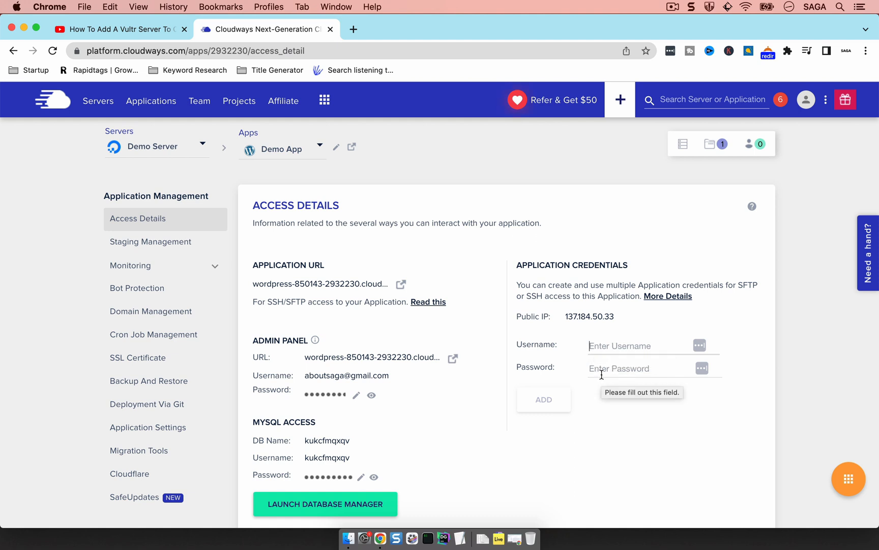
pyautogui.moveTo(618, 394)
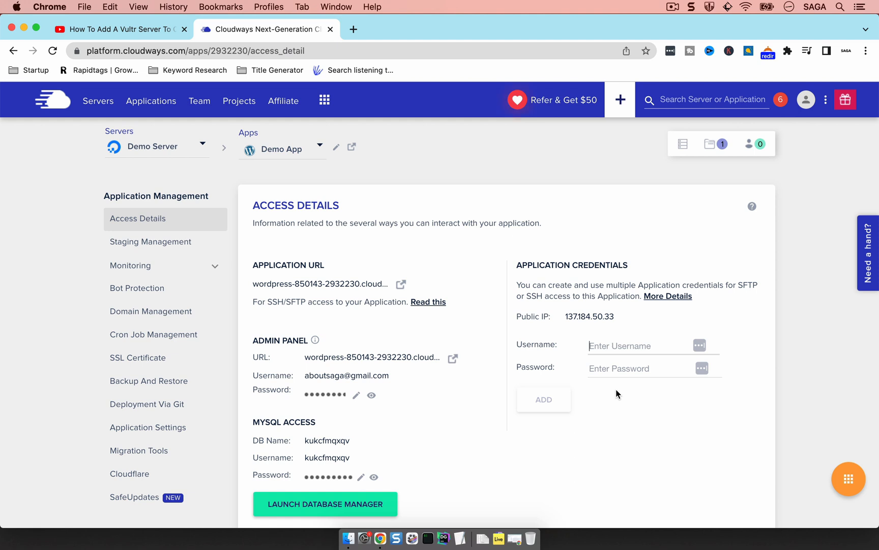
pyautogui.click(639, 346)
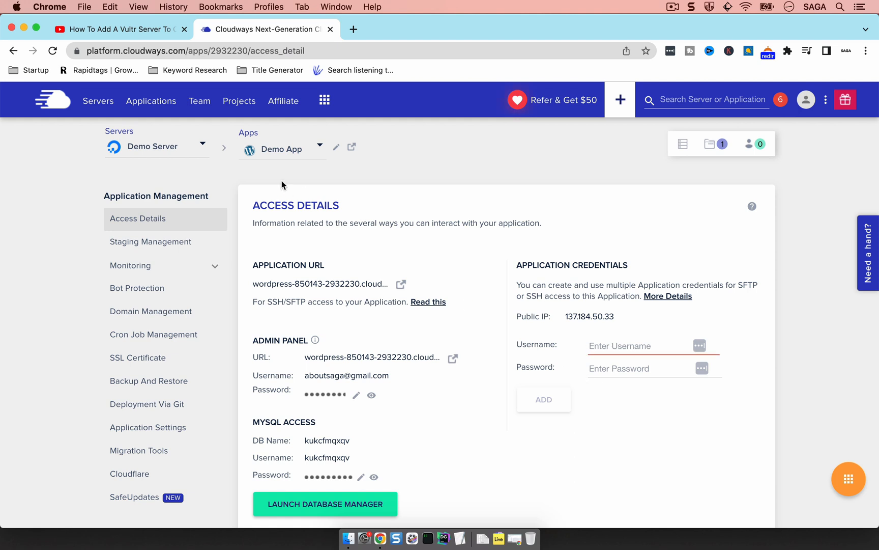
pyautogui.moveTo(427, 155)
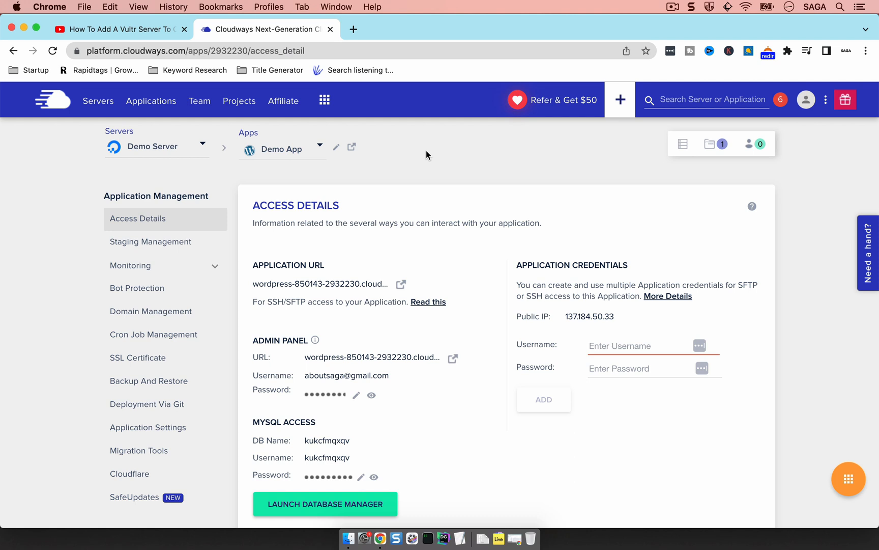
pyautogui.moveTo(242, 182)
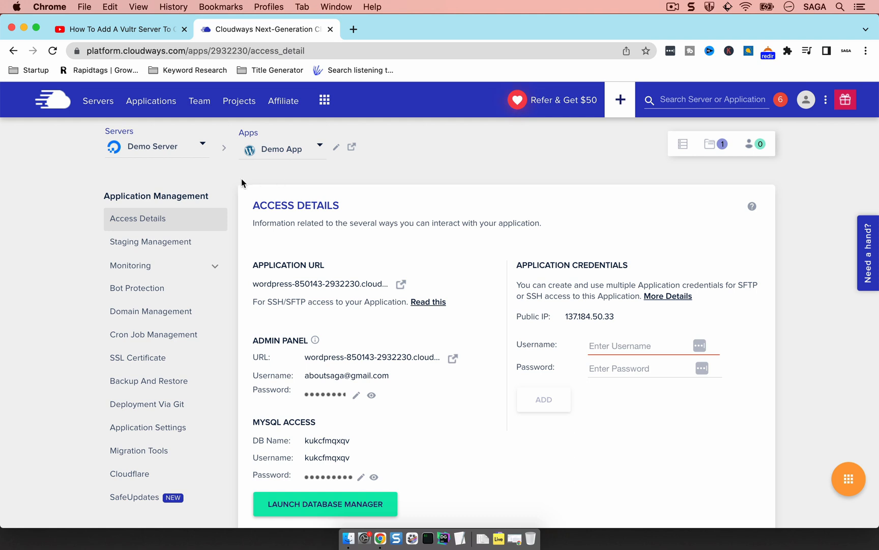
pyautogui.moveTo(197, 108)
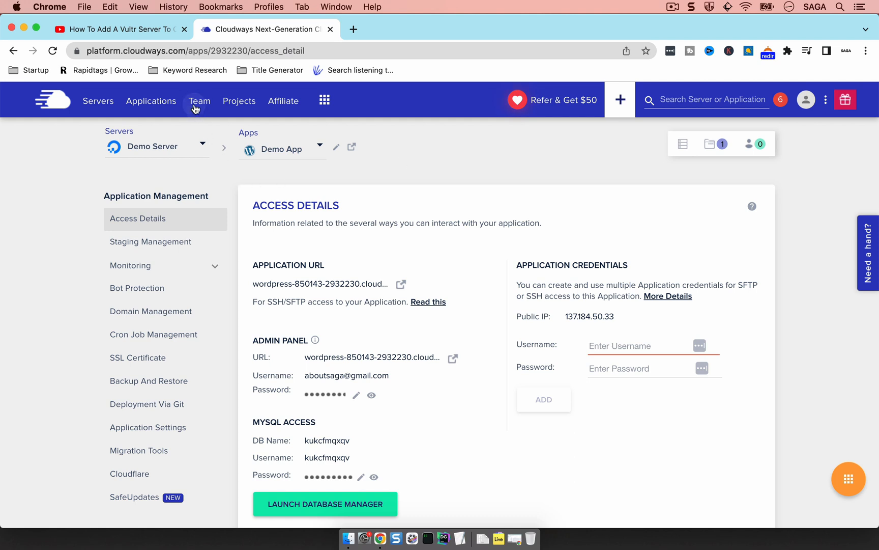
# - Go to the Team page and start creating a new team member
pyautogui.click(200, 101)
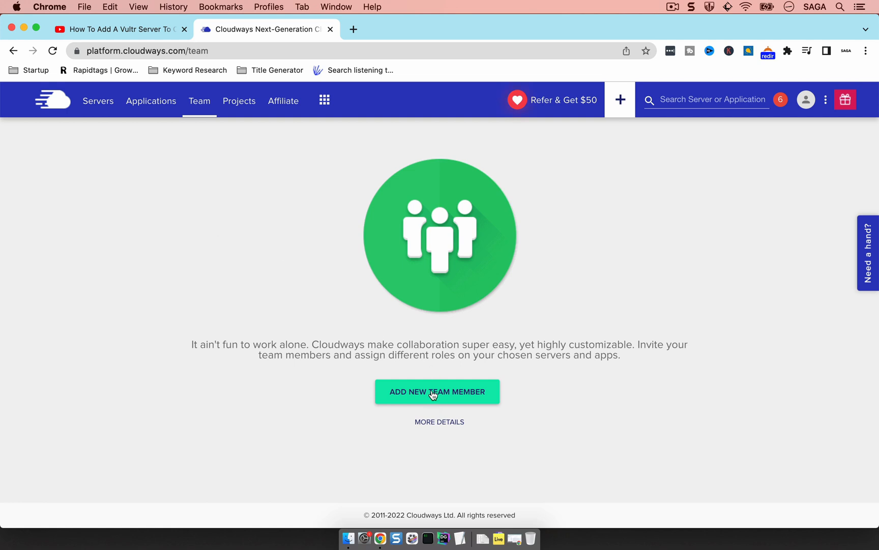
pyautogui.click(437, 391)
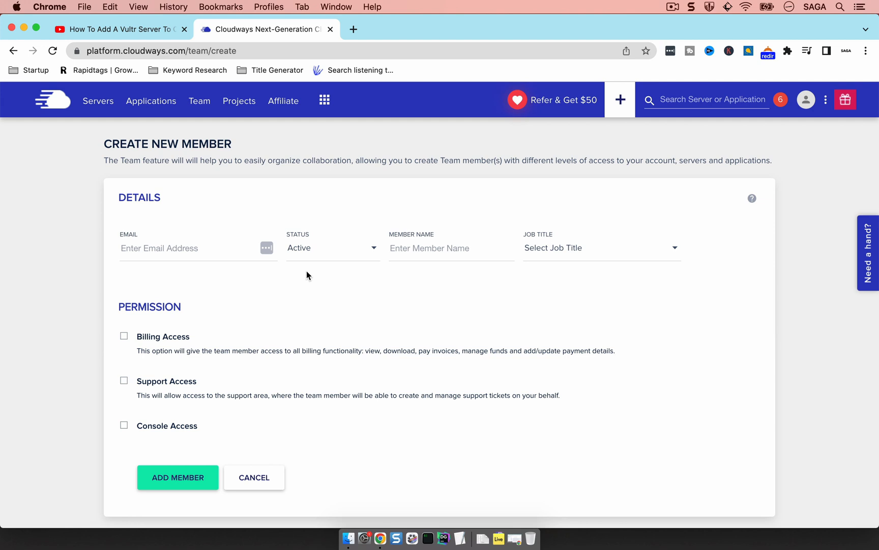
pyautogui.moveTo(257, 238)
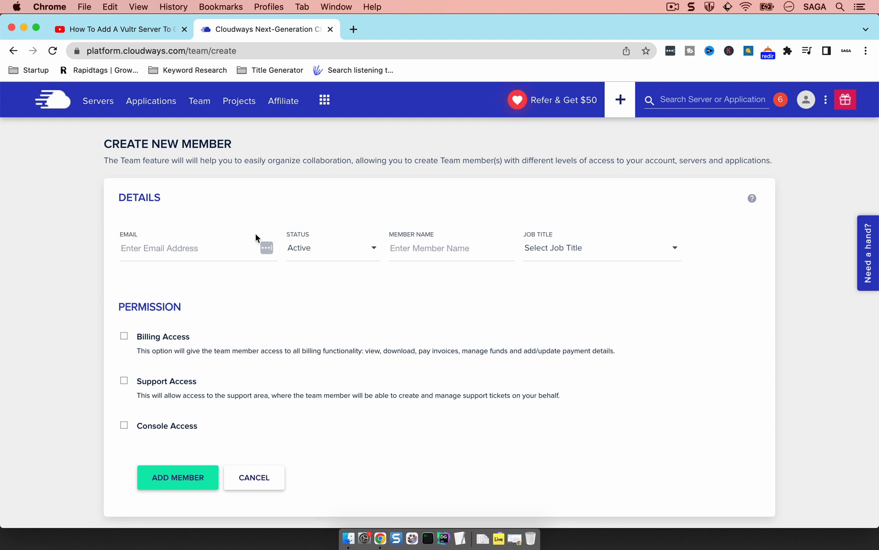
pyautogui.moveTo(329, 251)
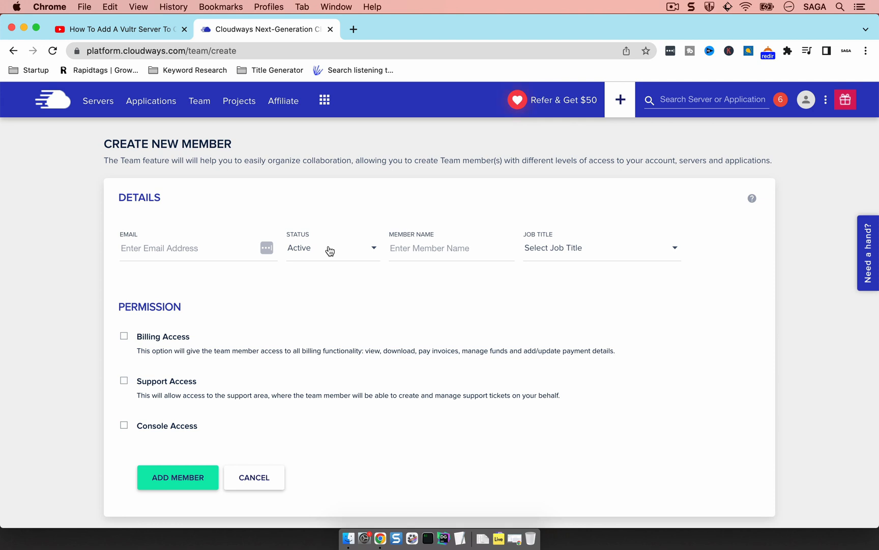
pyautogui.moveTo(313, 246)
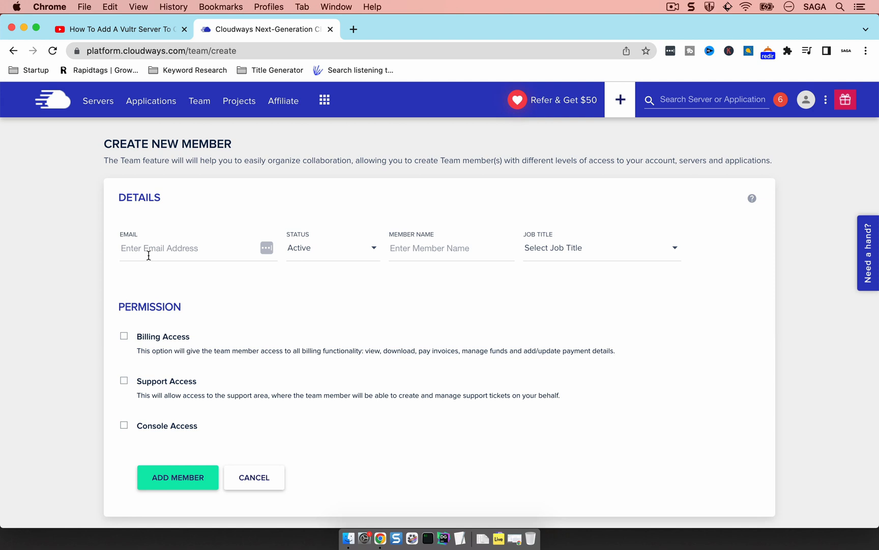
pyautogui.moveTo(187, 273)
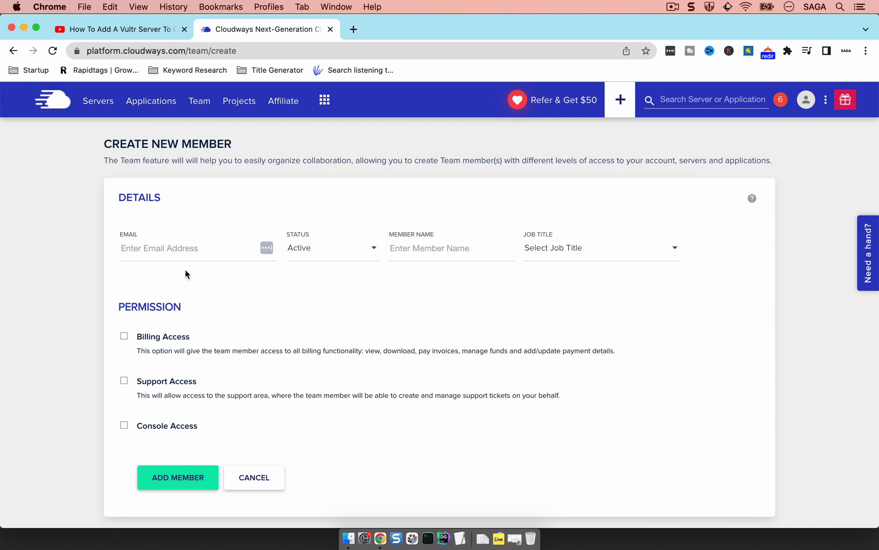
pyautogui.moveTo(272, 298)
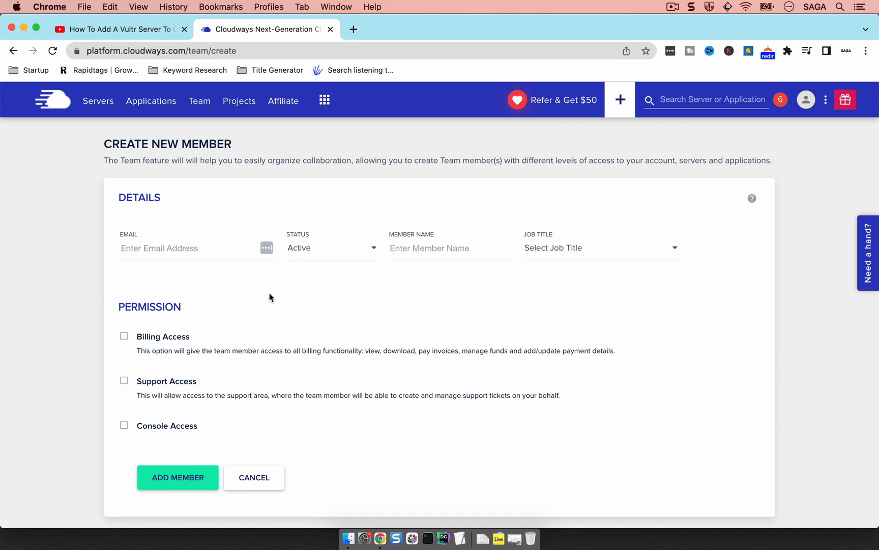
pyautogui.moveTo(288, 277)
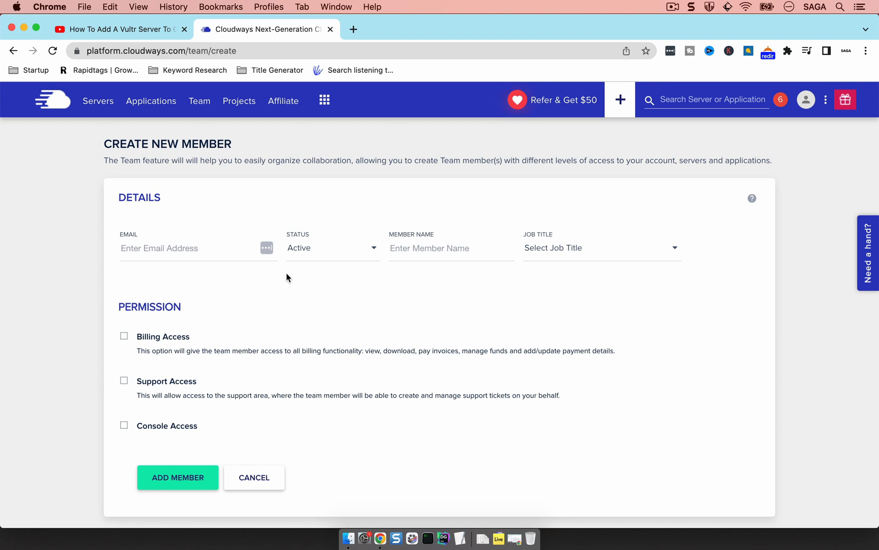
pyautogui.moveTo(321, 254)
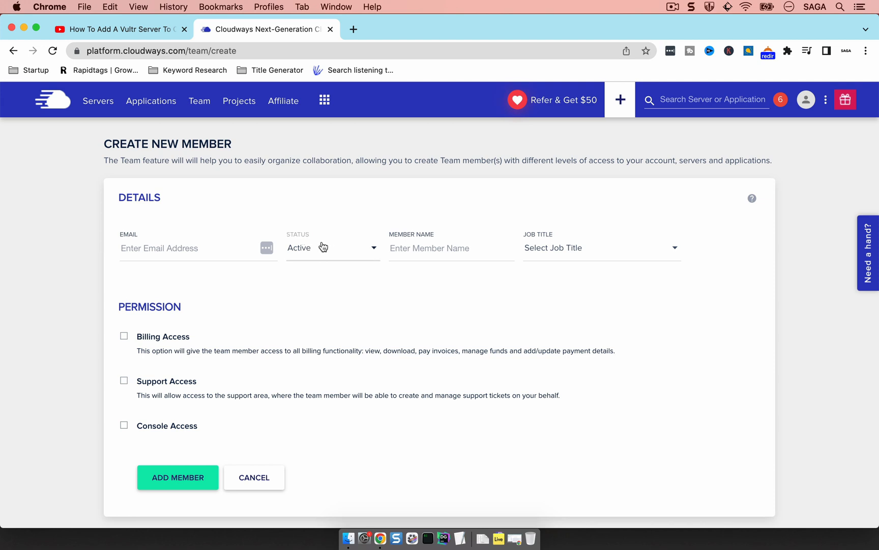
pyautogui.moveTo(323, 286)
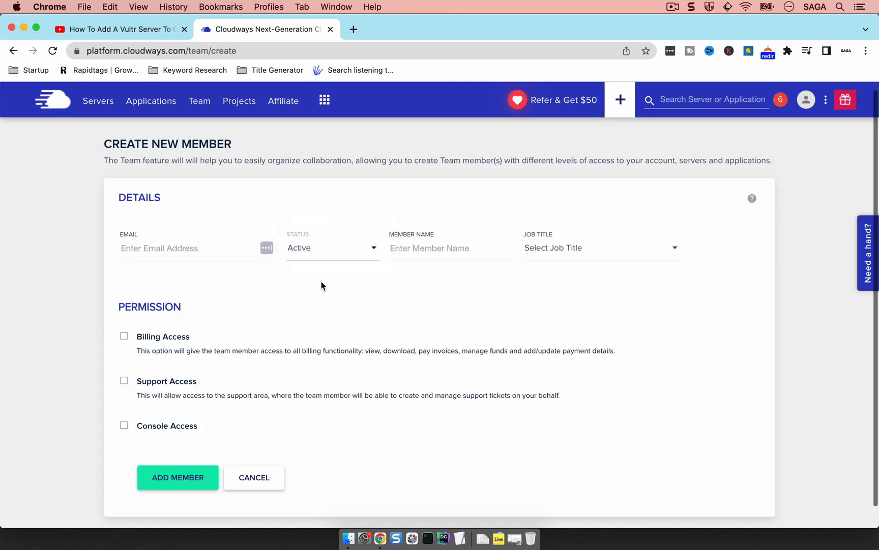
pyautogui.moveTo(376, 377)
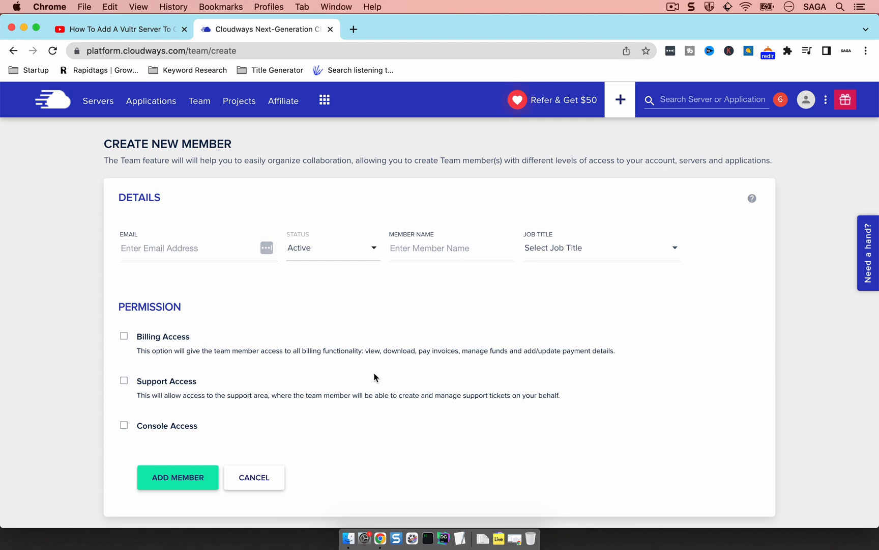
pyautogui.moveTo(371, 367)
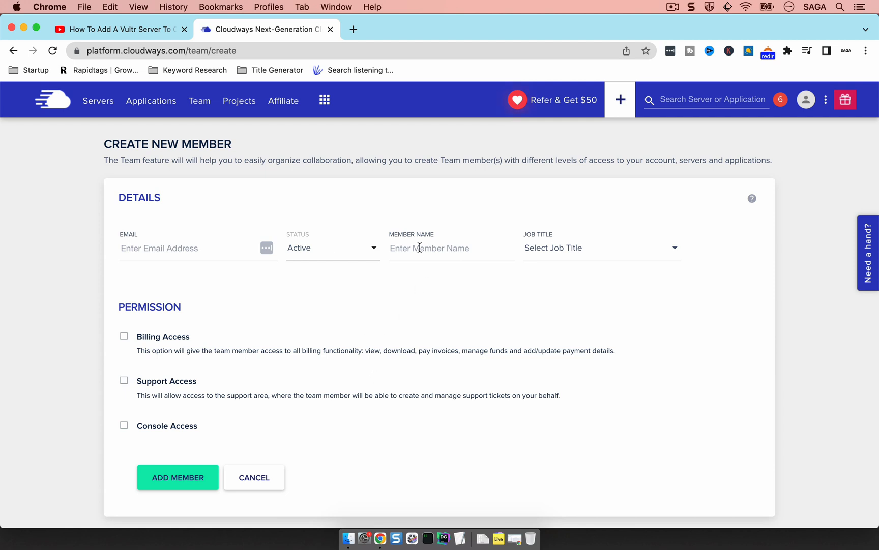
# - Browse the job titles, then grant Support Access instead of Billing Access
pyautogui.click(602, 247)
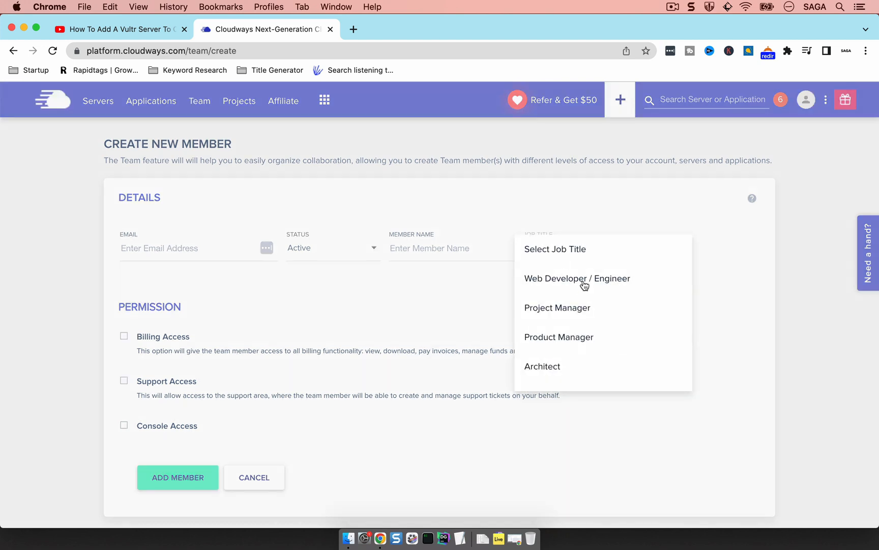
pyautogui.moveTo(458, 276)
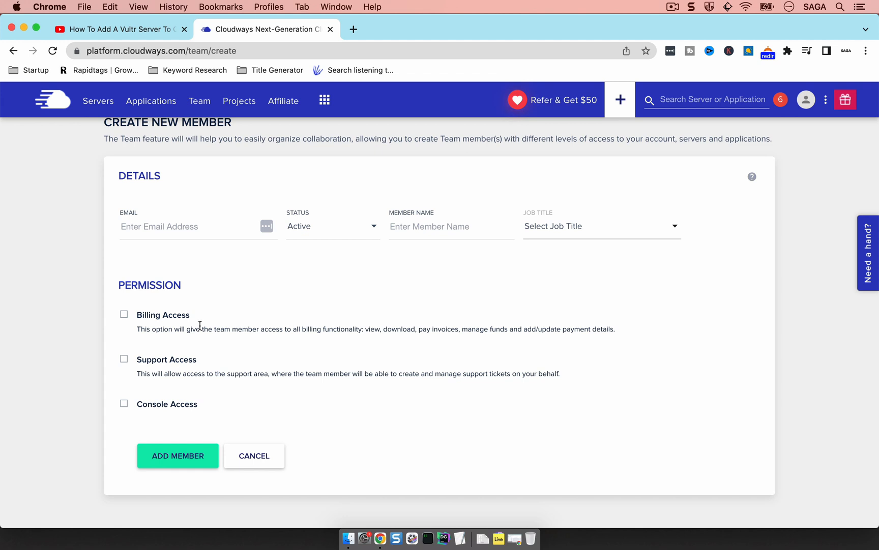
pyautogui.moveTo(161, 319)
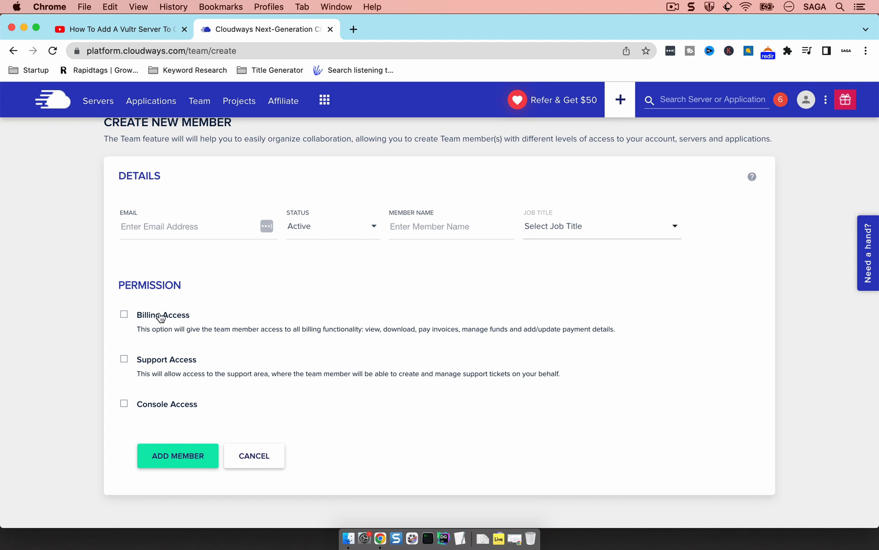
pyautogui.click(124, 314)
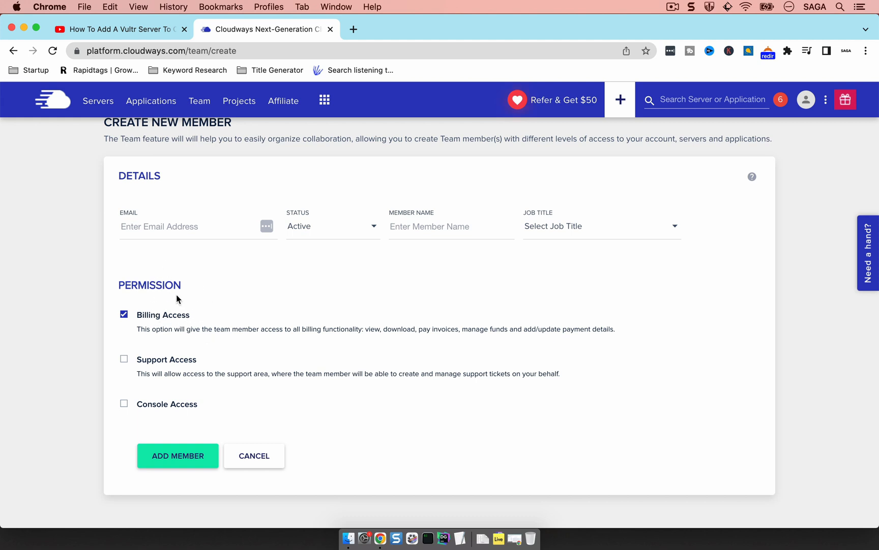
pyautogui.moveTo(194, 302)
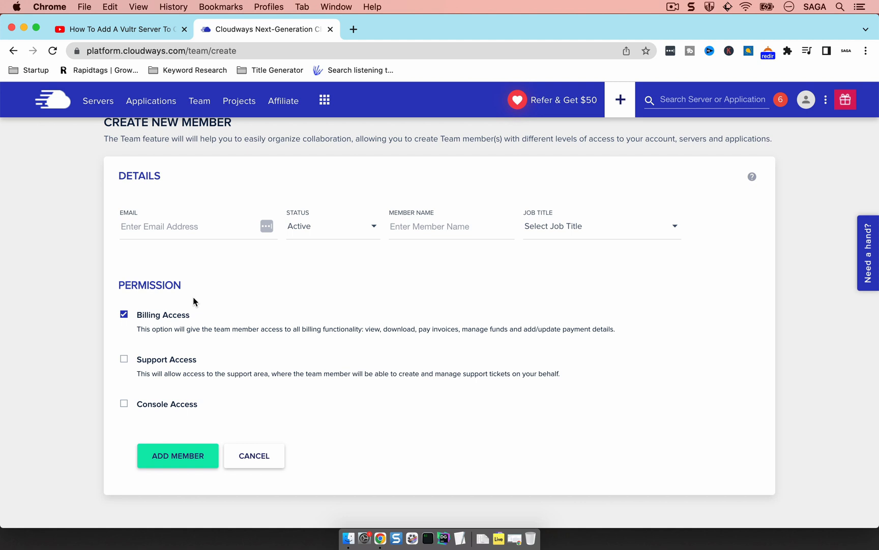
pyautogui.moveTo(213, 294)
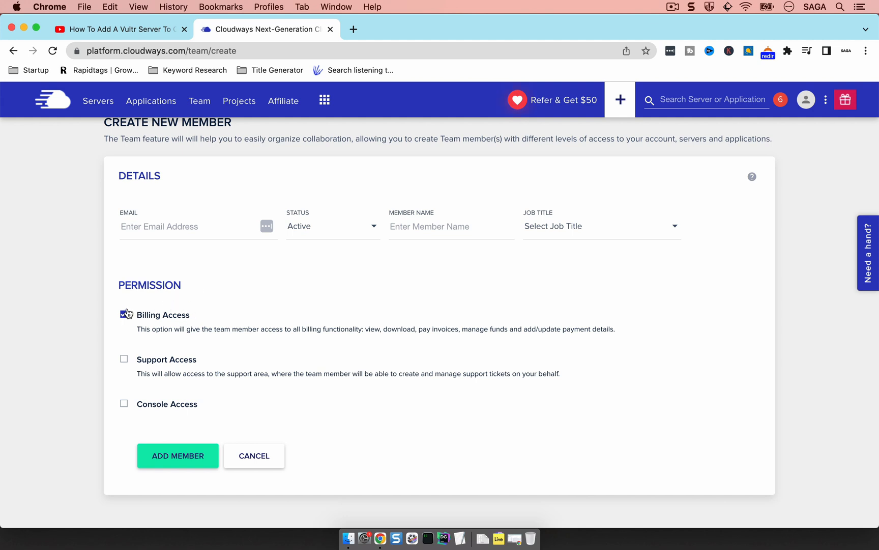
pyautogui.click(124, 358)
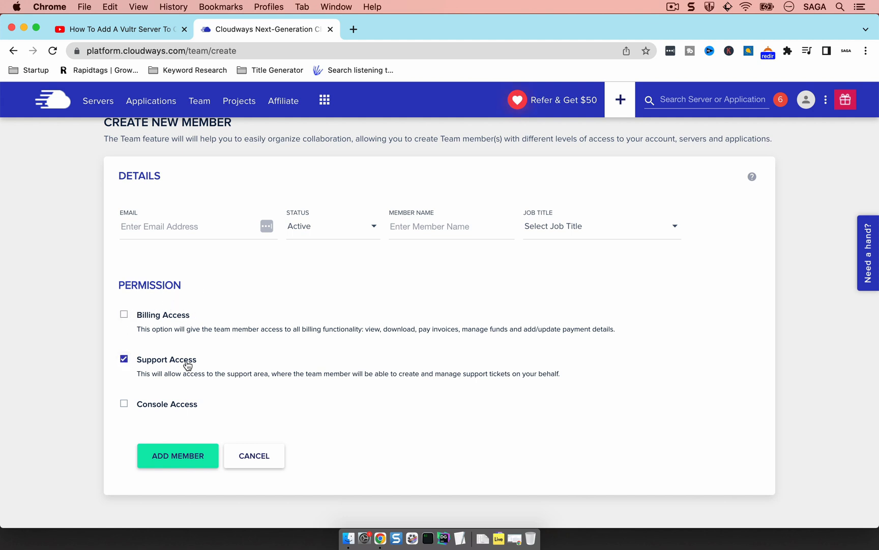
pyautogui.moveTo(183, 362)
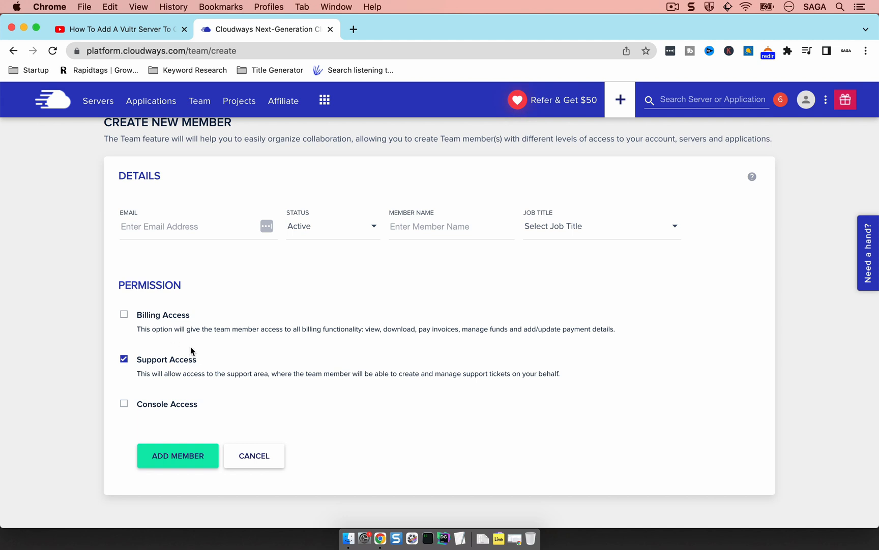
# - Replace Support Access with Console Access, keeping Full Access selected
pyautogui.click(123, 358)
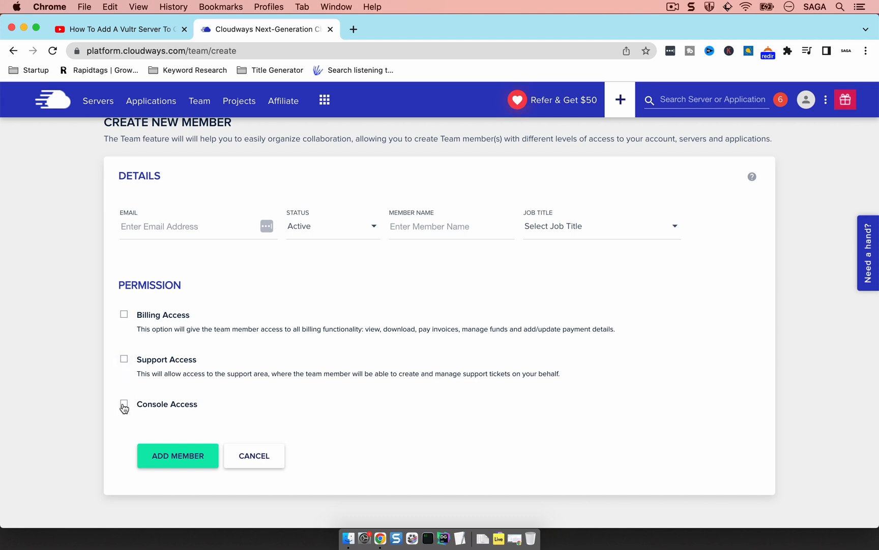
pyautogui.click(124, 407)
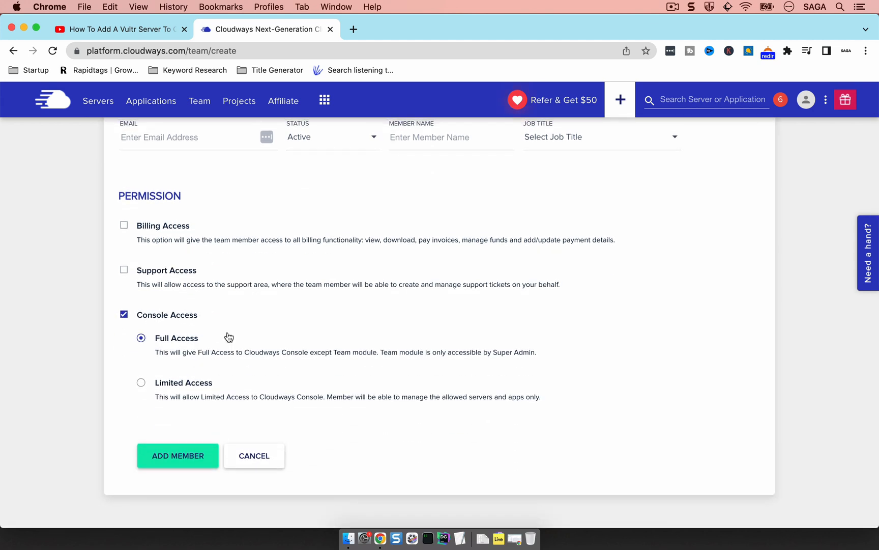
pyautogui.moveTo(207, 335)
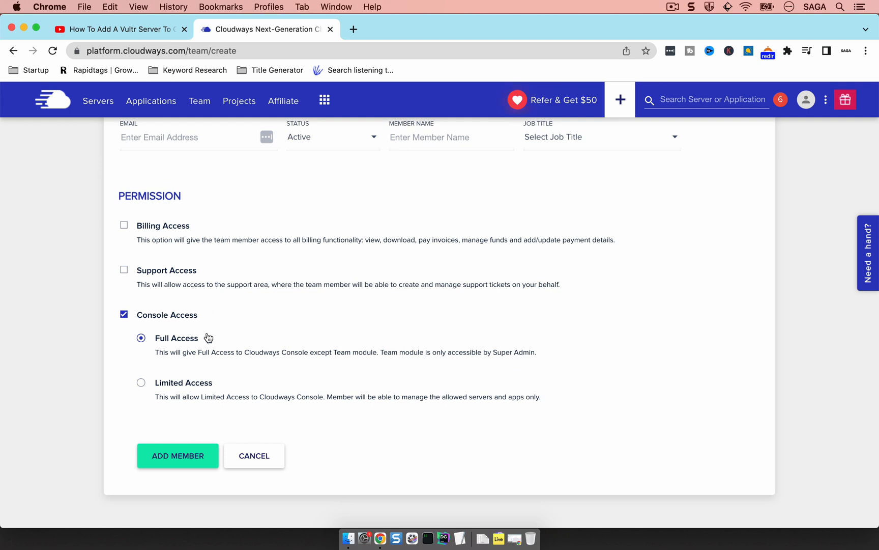
pyautogui.moveTo(275, 314)
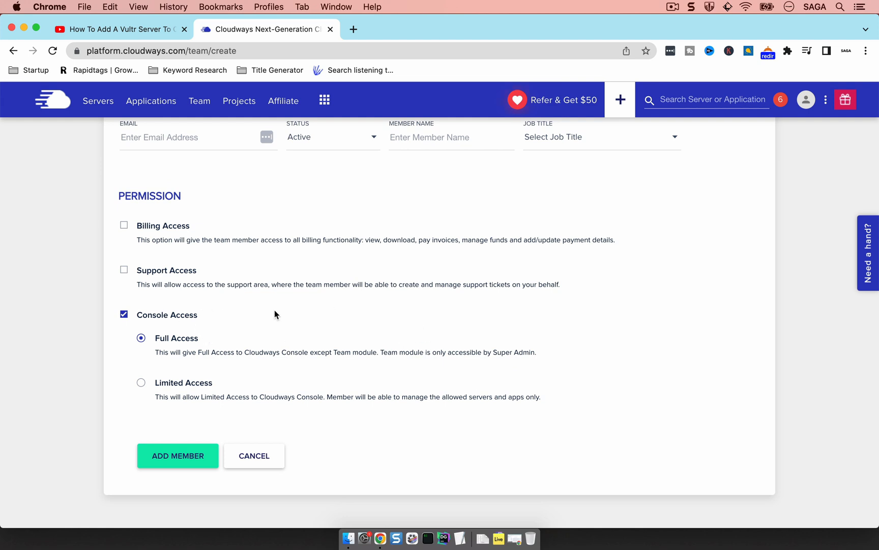
pyautogui.moveTo(373, 348)
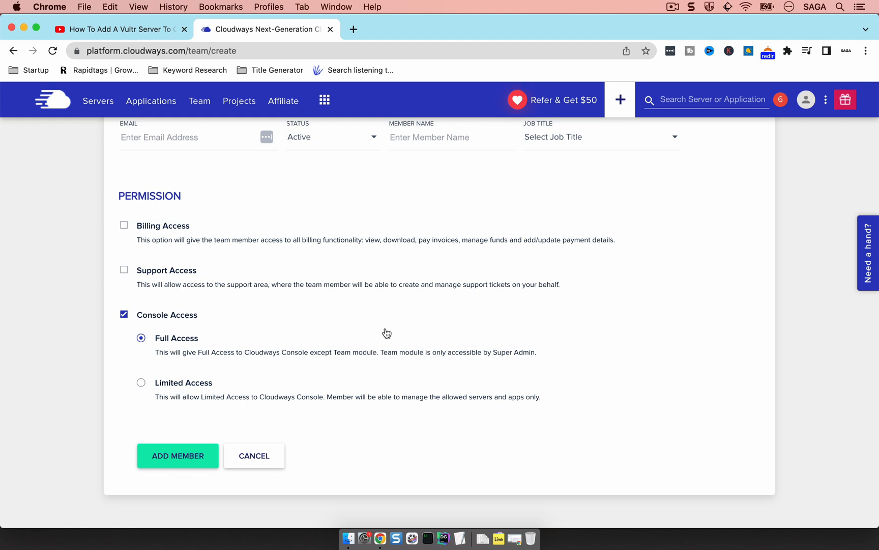
pyautogui.moveTo(202, 107)
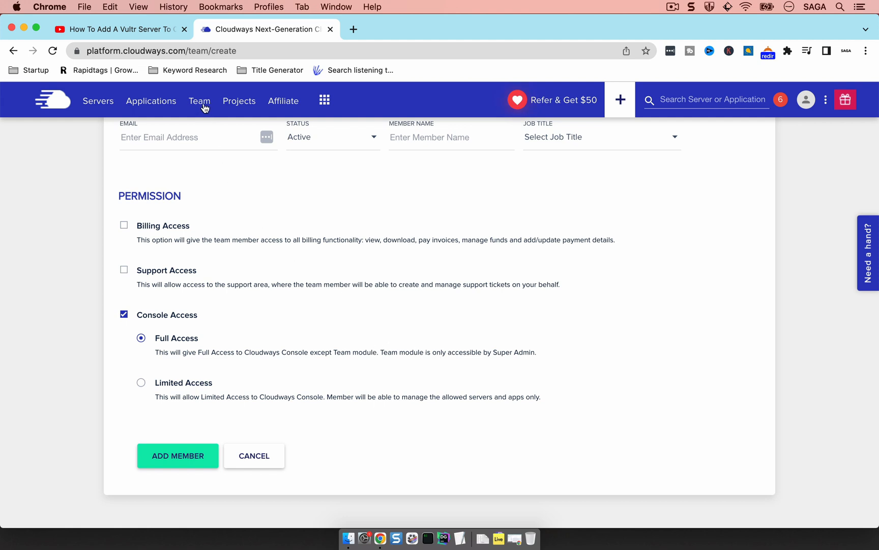
pyautogui.moveTo(240, 232)
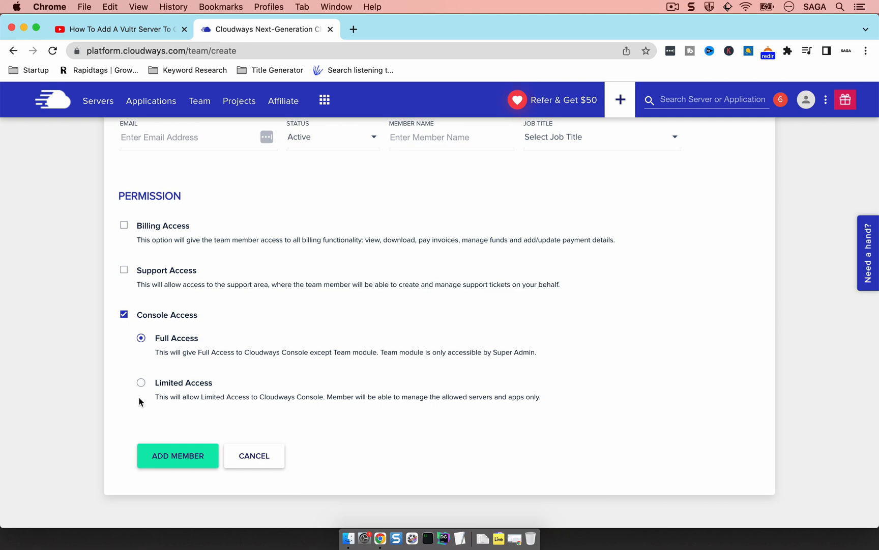
# - Switch Console Access to Limited Access and reveal the per-server options like Demo Server
pyautogui.click(141, 383)
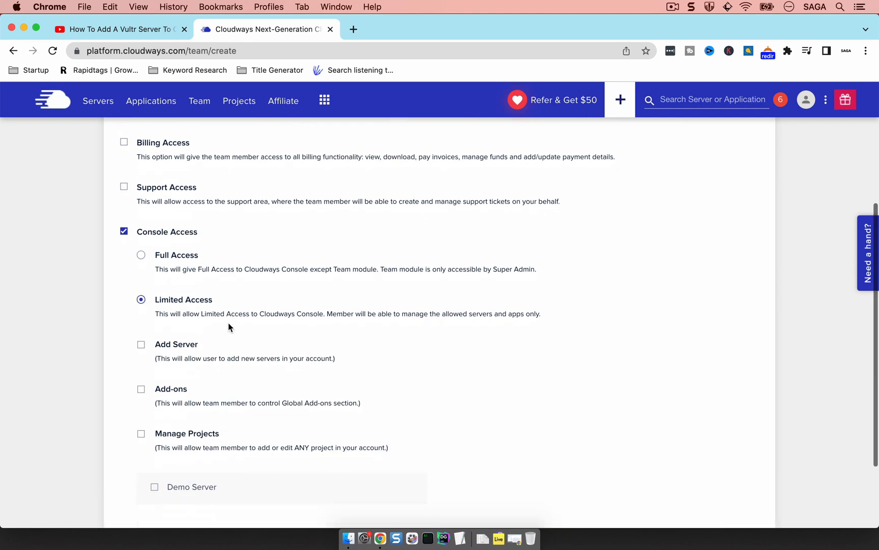
pyautogui.scroll(-3)
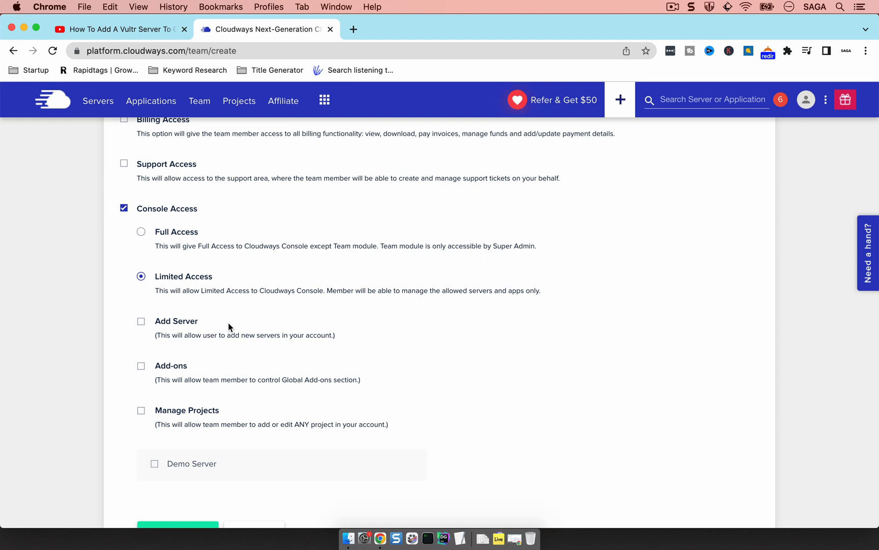
pyautogui.moveTo(190, 466)
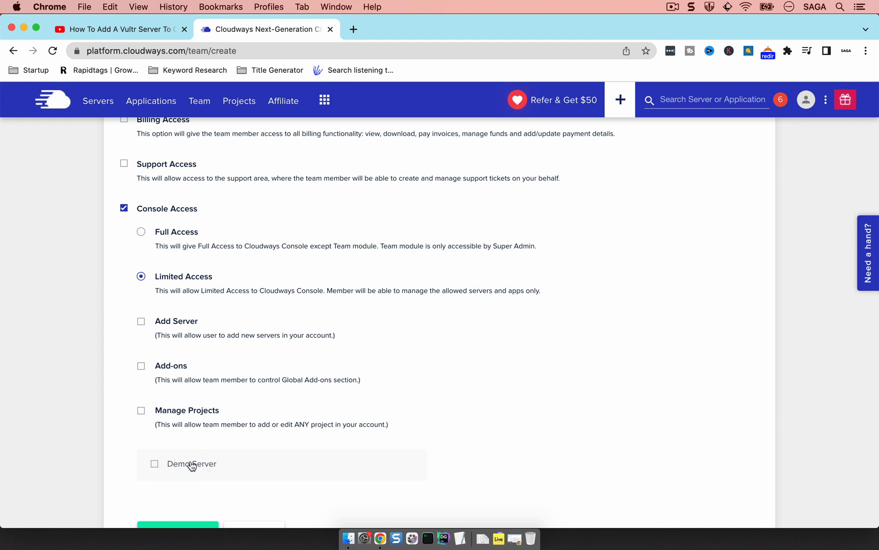
pyautogui.moveTo(205, 475)
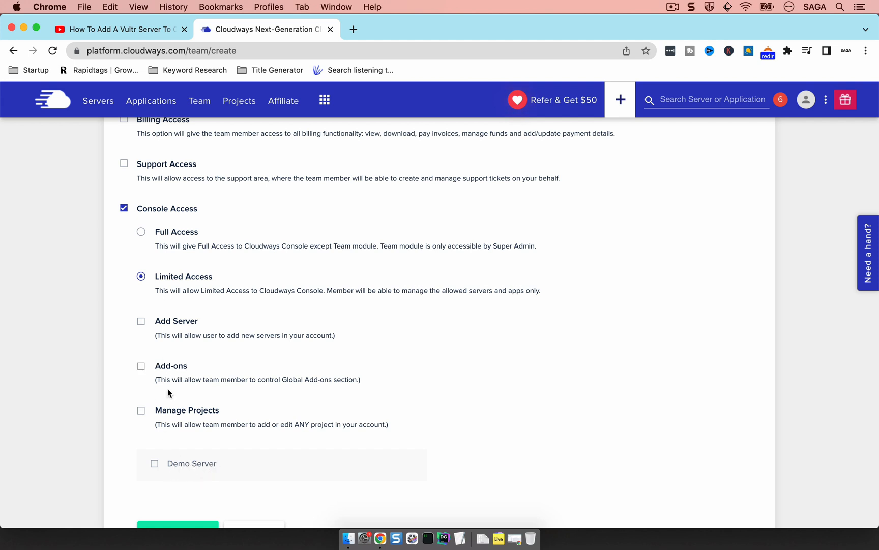
pyautogui.moveTo(188, 369)
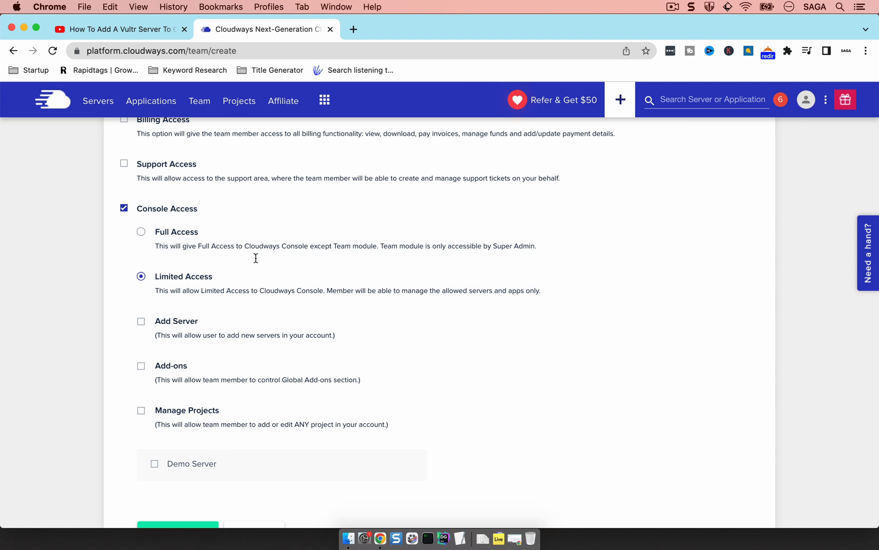
pyautogui.moveTo(162, 476)
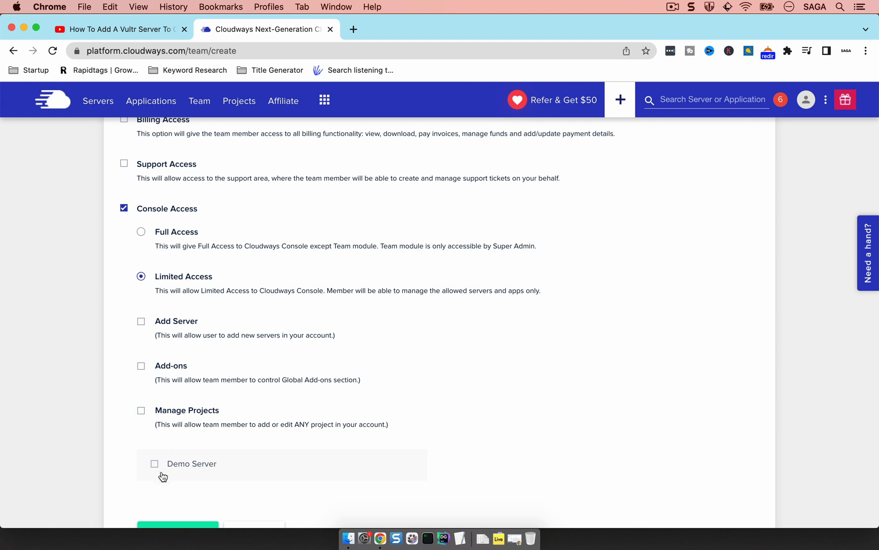
pyautogui.moveTo(206, 460)
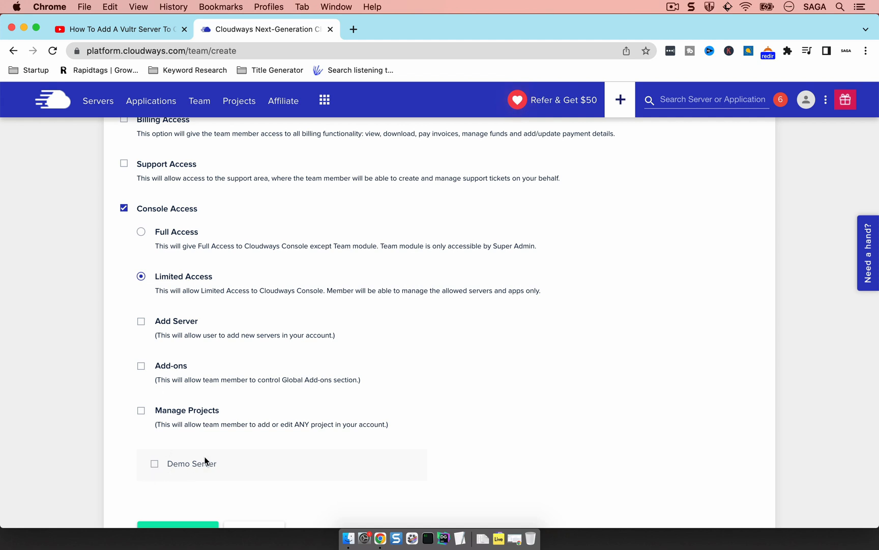
pyautogui.moveTo(89, 104)
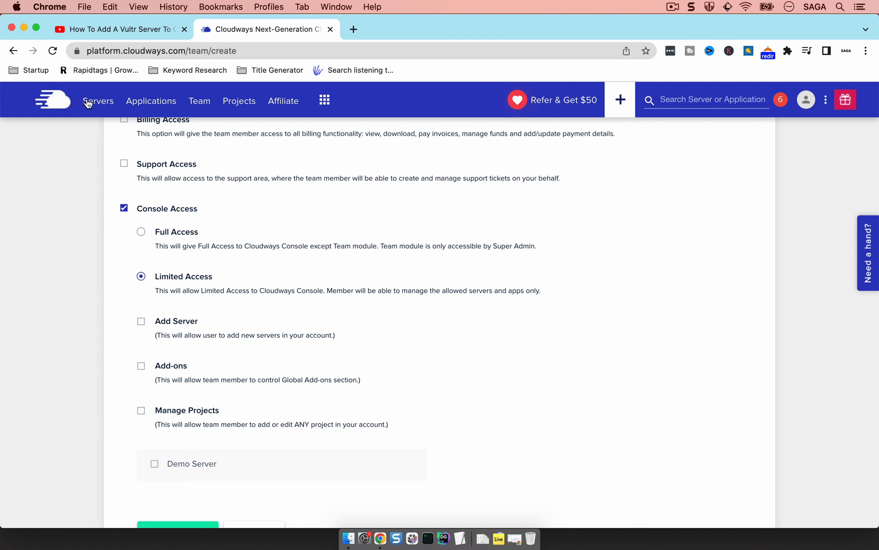
pyautogui.moveTo(169, 461)
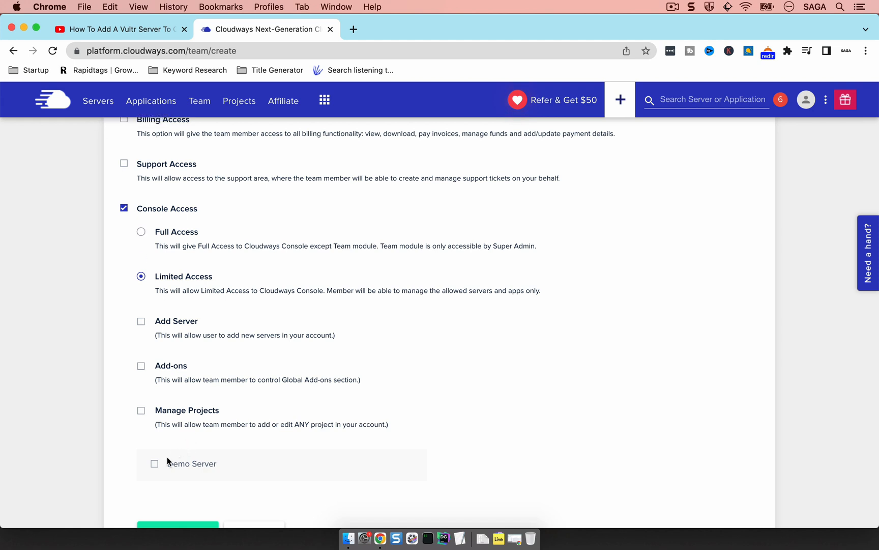
# - Grant Demo Server with Server Actions, Add Application, Master Credentials, Scale and Backup, excluding Server Delete
pyautogui.click(154, 463)
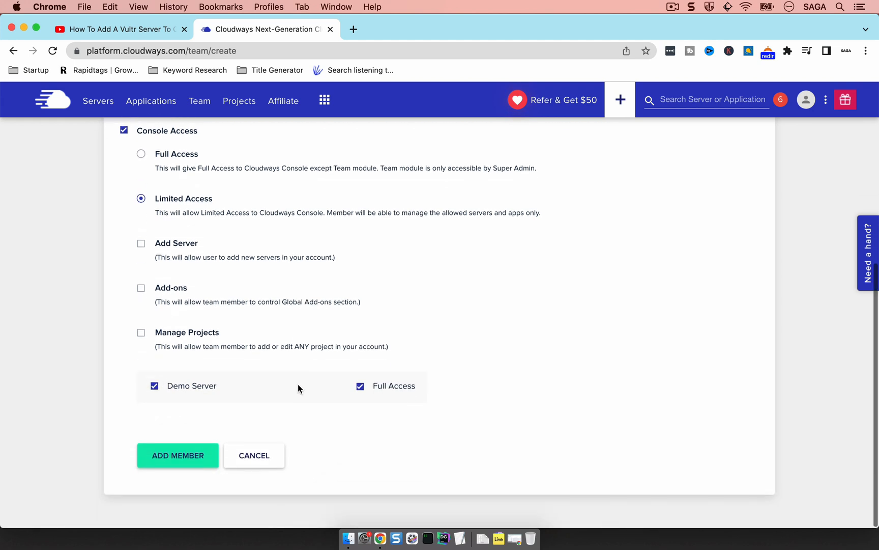
pyautogui.moveTo(386, 389)
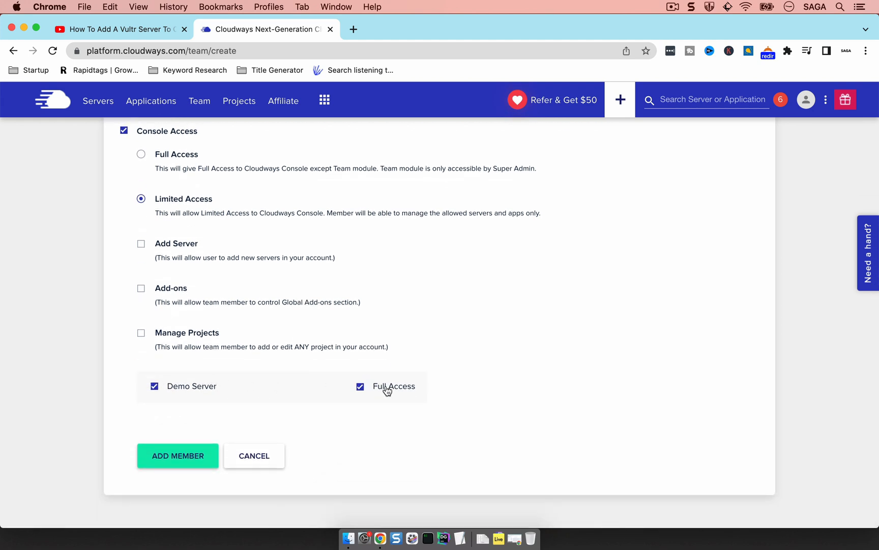
pyautogui.moveTo(427, 393)
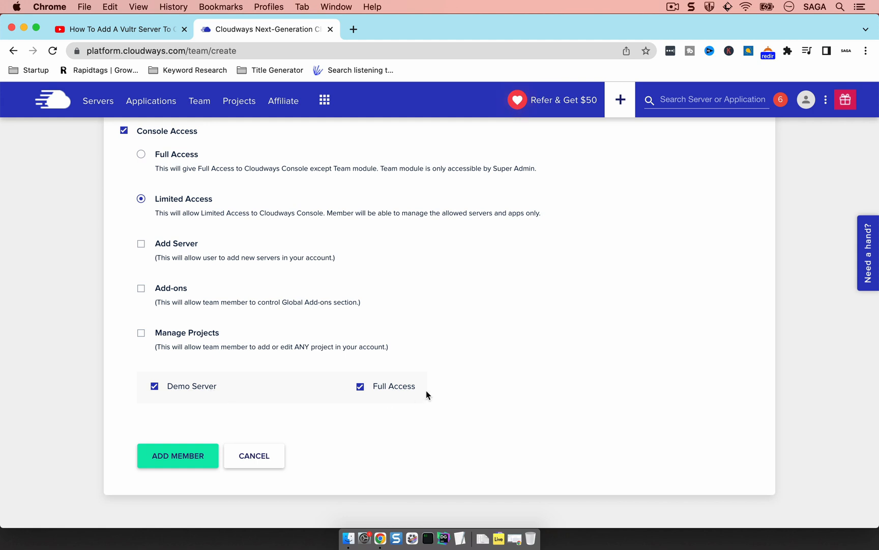
pyautogui.click(360, 386)
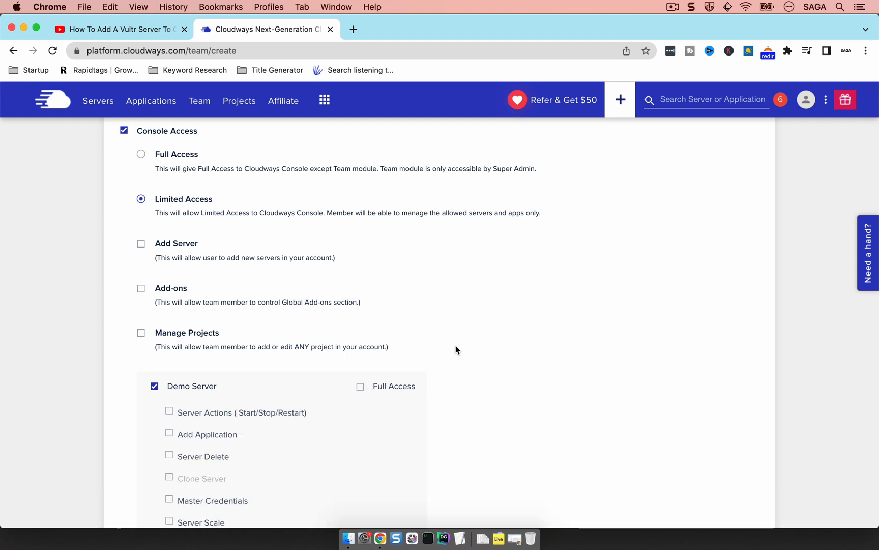
pyautogui.scroll(-3)
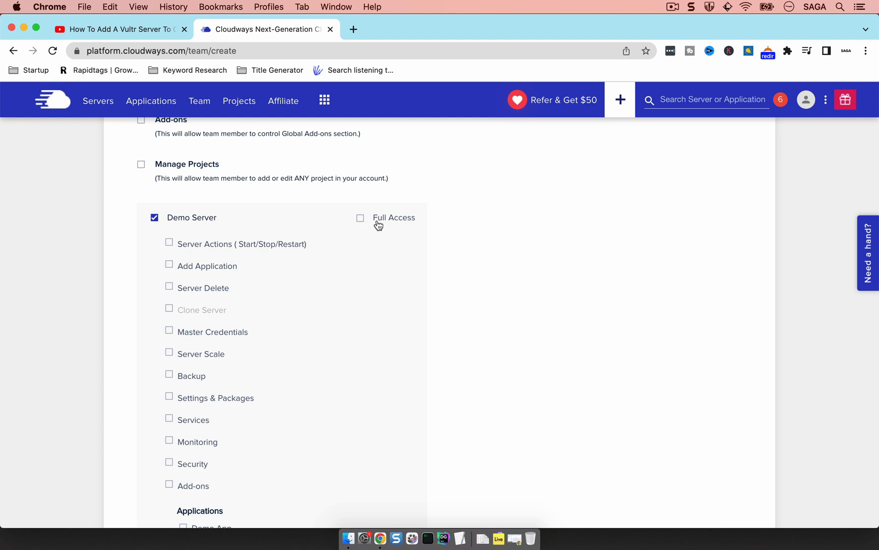
pyautogui.scroll(-3)
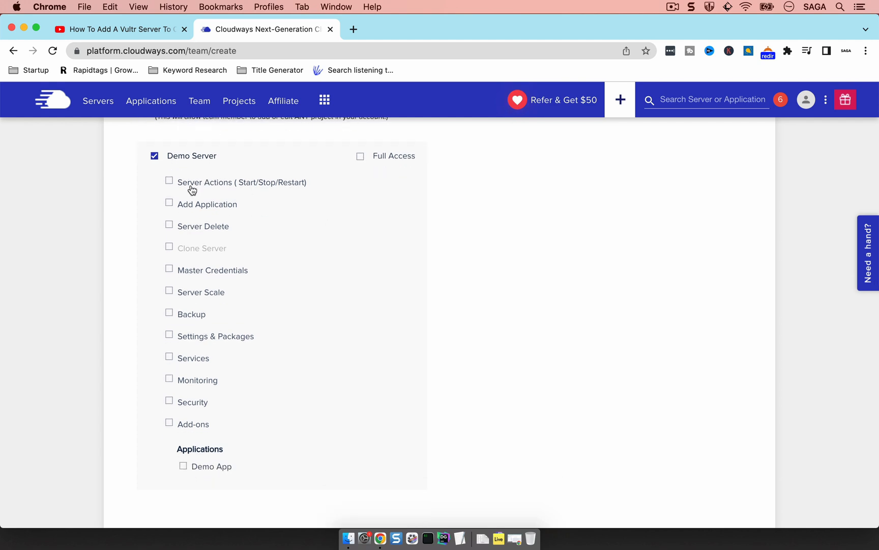
pyautogui.moveTo(231, 236)
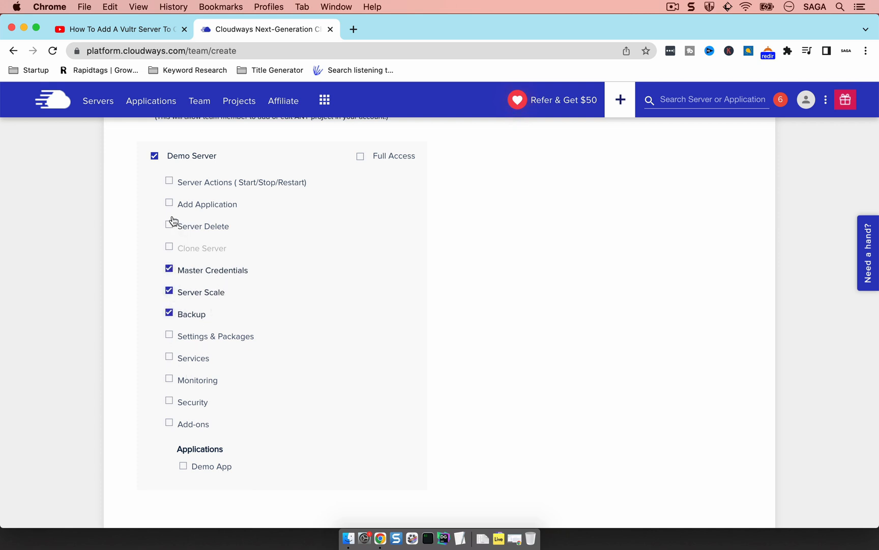
pyautogui.click(169, 181)
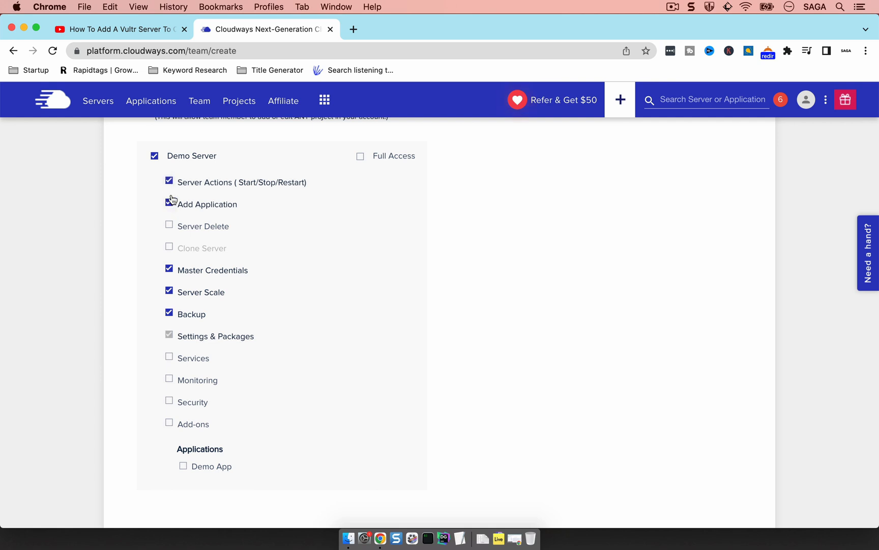
pyautogui.click(169, 204)
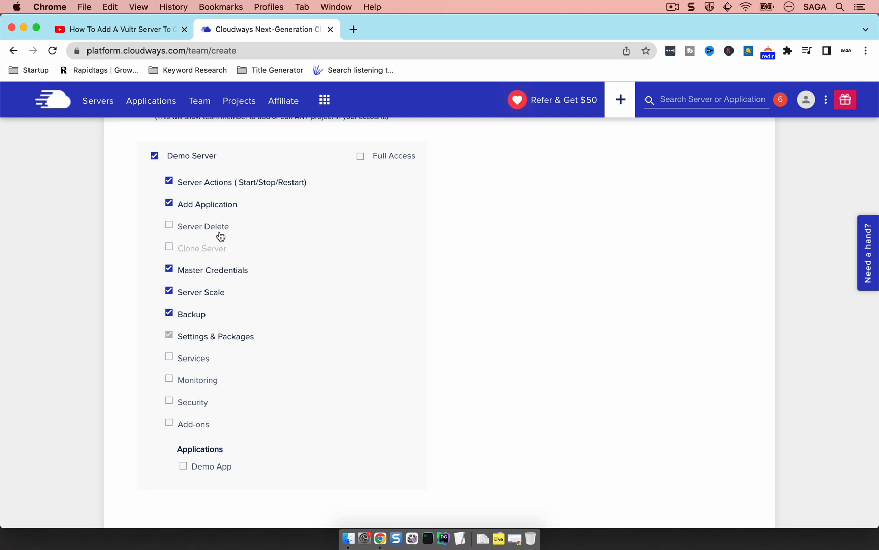
pyautogui.moveTo(228, 270)
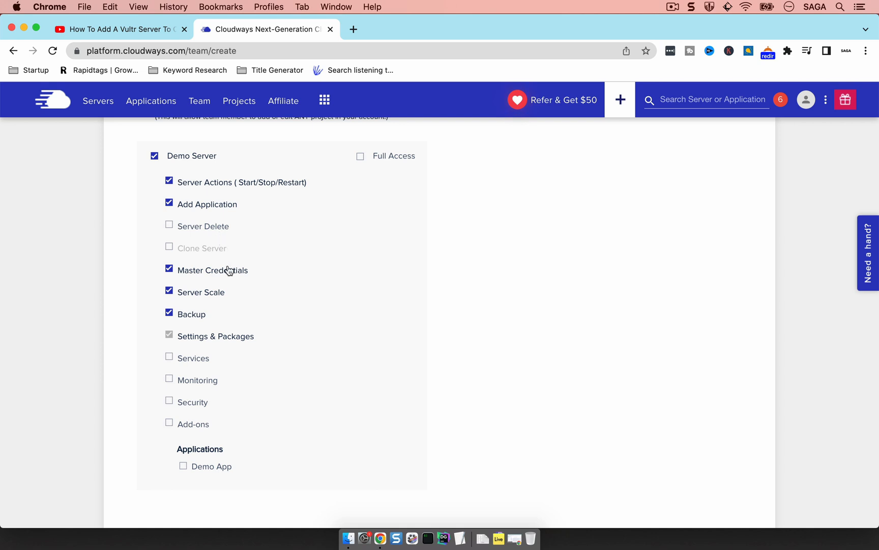
pyautogui.moveTo(165, 155)
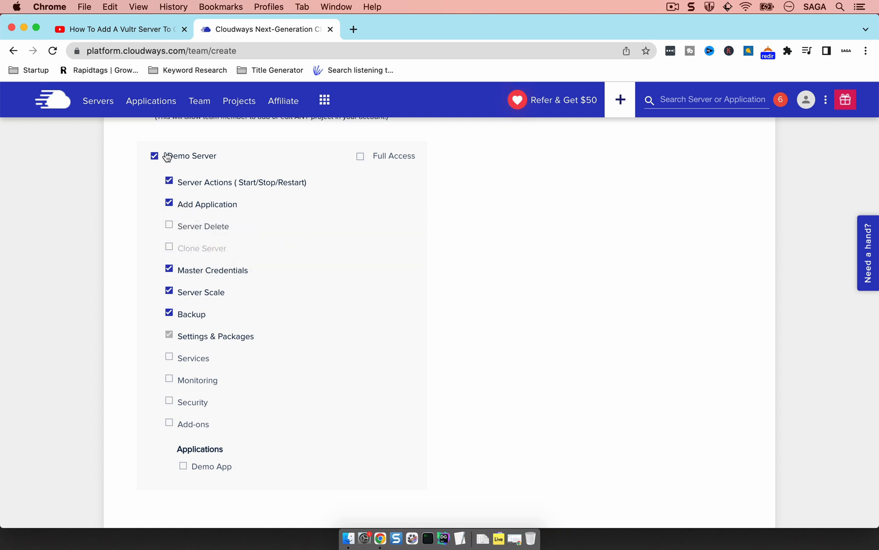
pyautogui.scroll(-3)
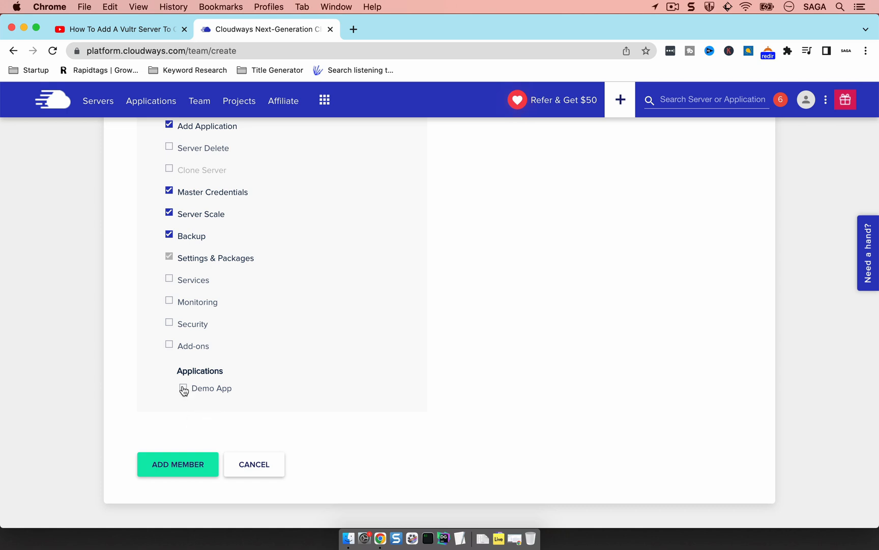
pyautogui.click(183, 388)
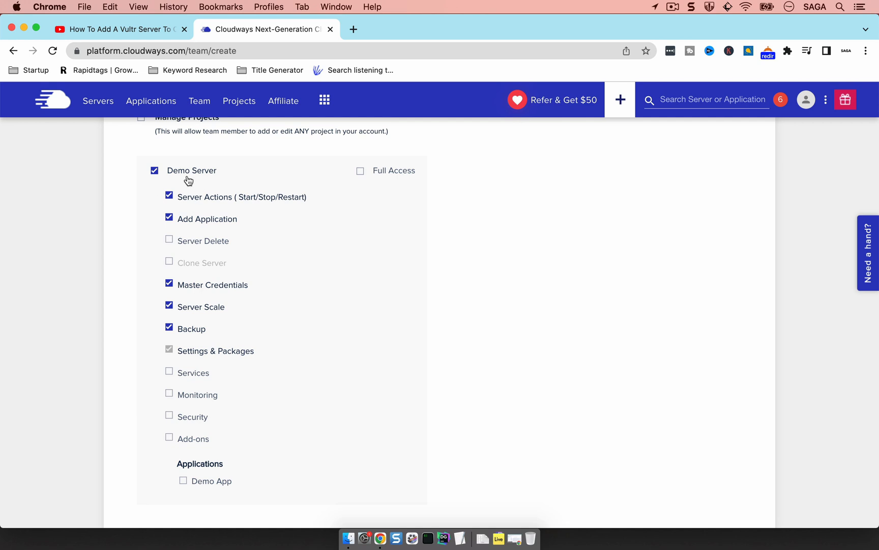
pyautogui.scroll(-3)
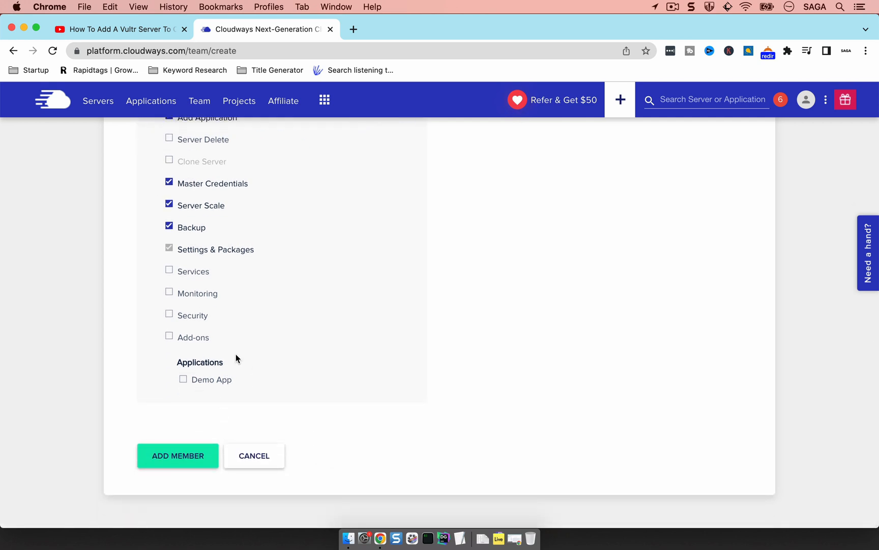
pyautogui.click(182, 379)
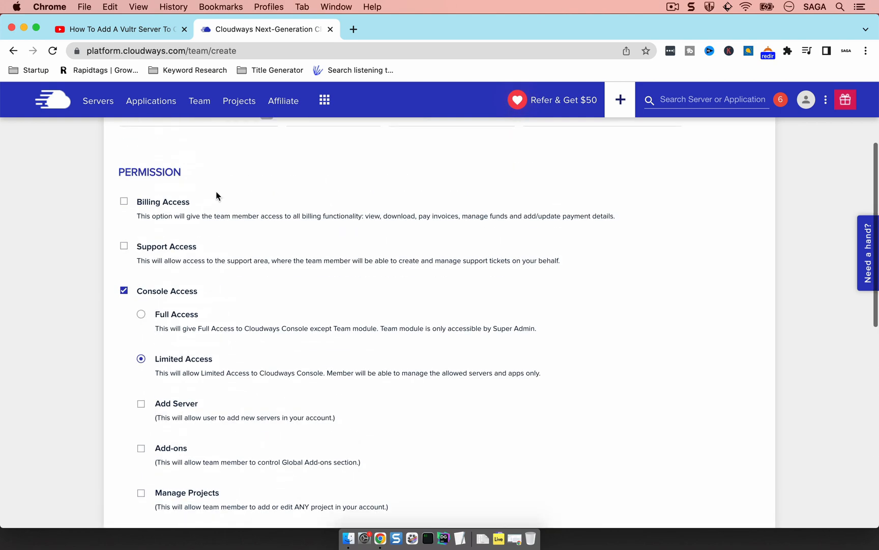
# - Grant Support Access in place of Console Access and enter the member's email address
pyautogui.scroll(3)
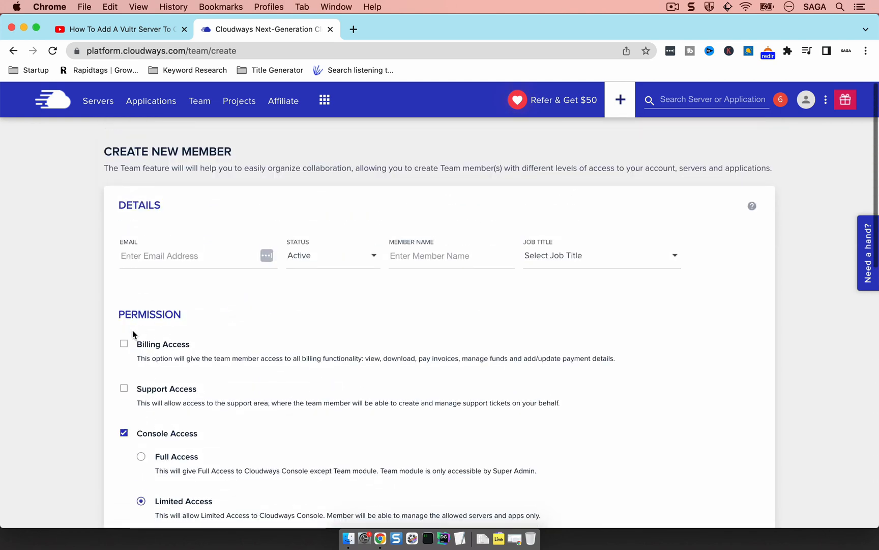
pyautogui.click(124, 389)
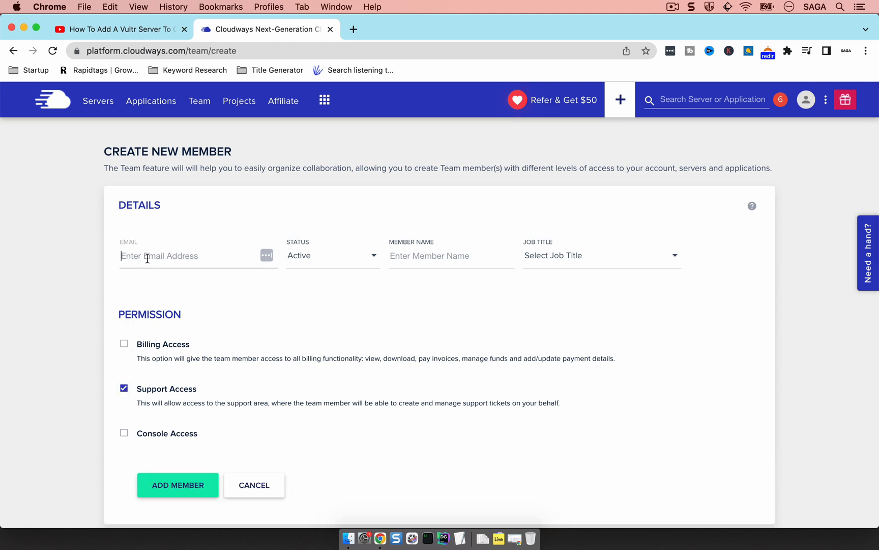
pyautogui.write('aboutsage')
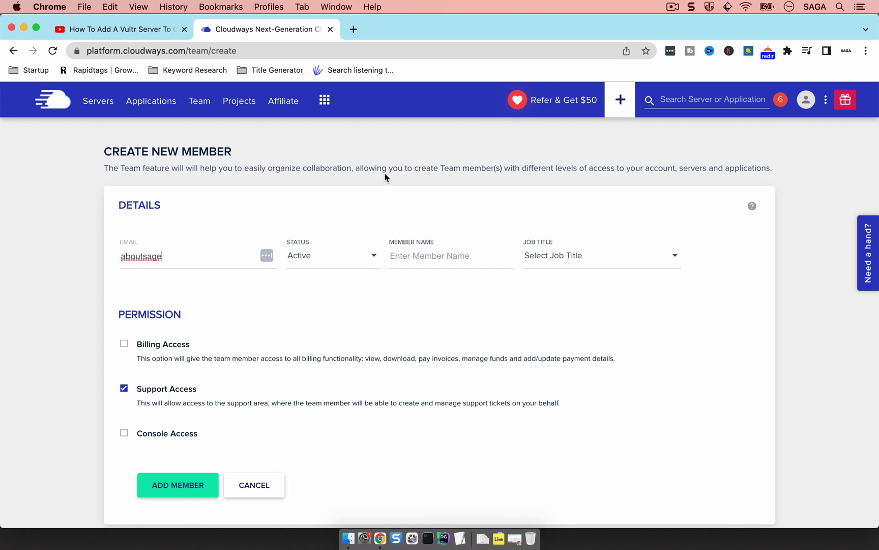
pyautogui.write('aboutsaga+')
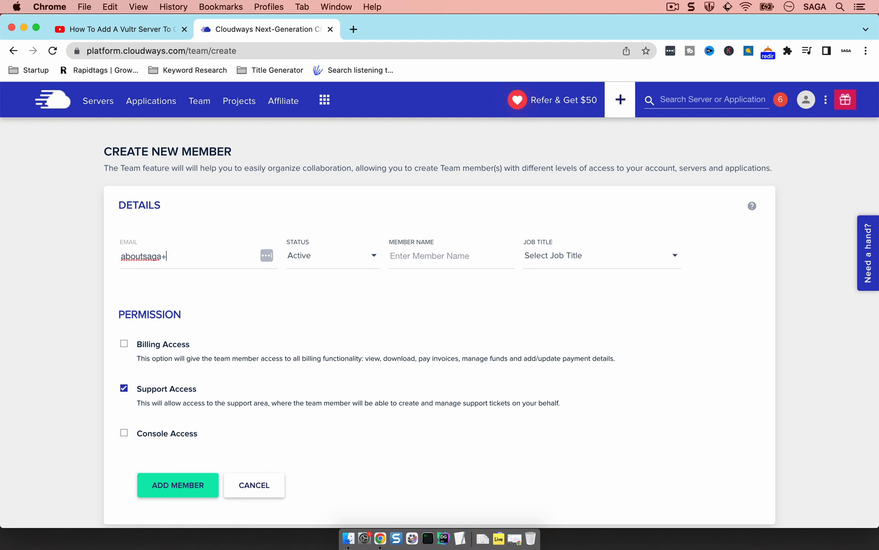
pyautogui.write('teste')
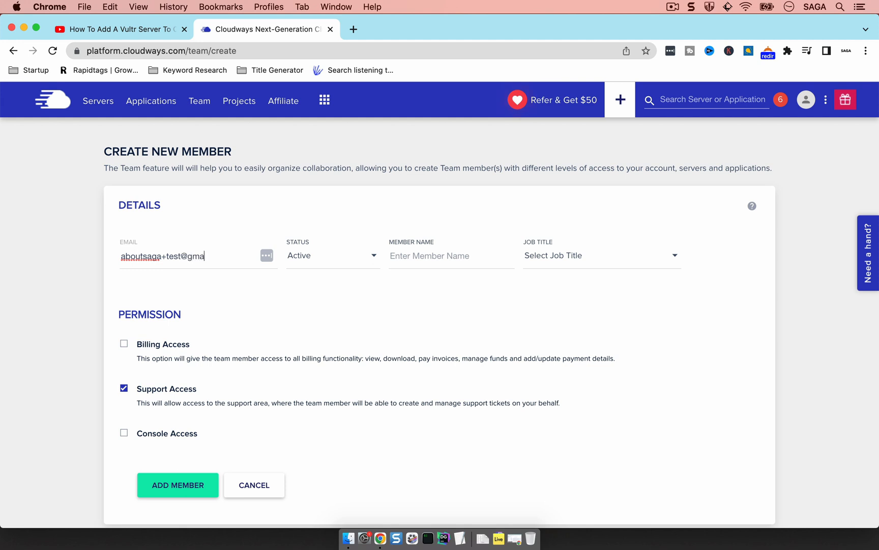
pyautogui.write('il.com')
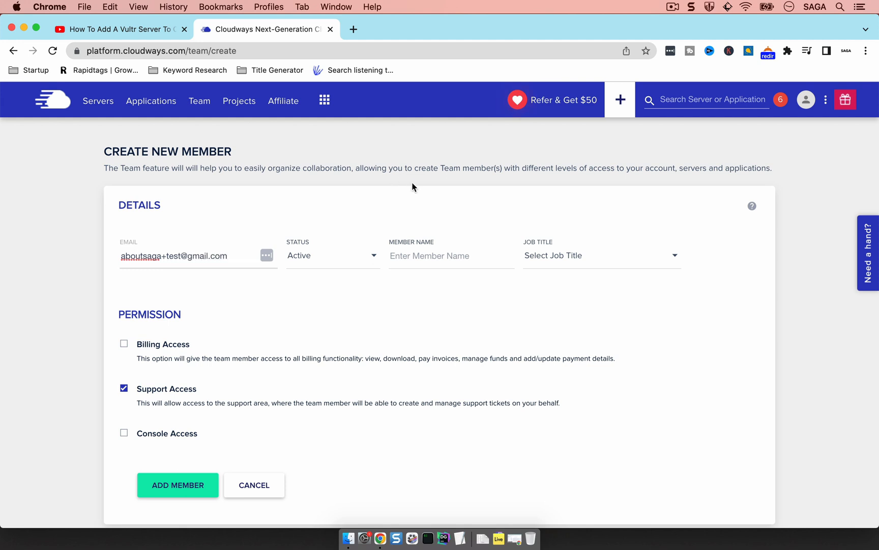
# - Name the member 'Saga Member' with job title Web Developer / Engineer
pyautogui.click(439, 256)
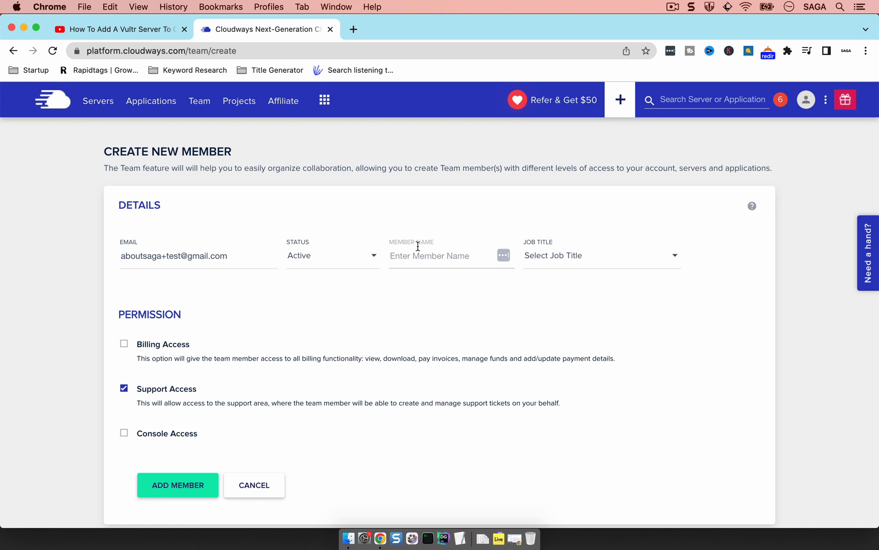
pyautogui.write('Saga')
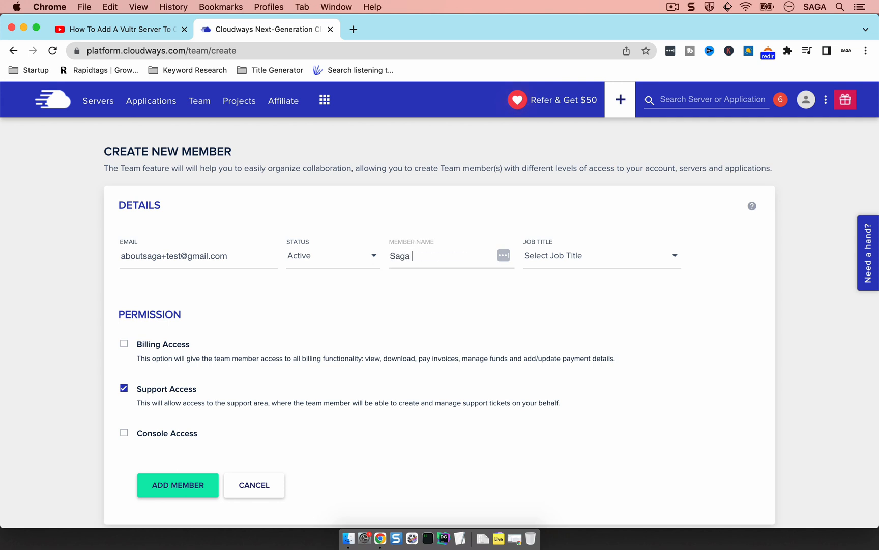
pyautogui.write('Member')
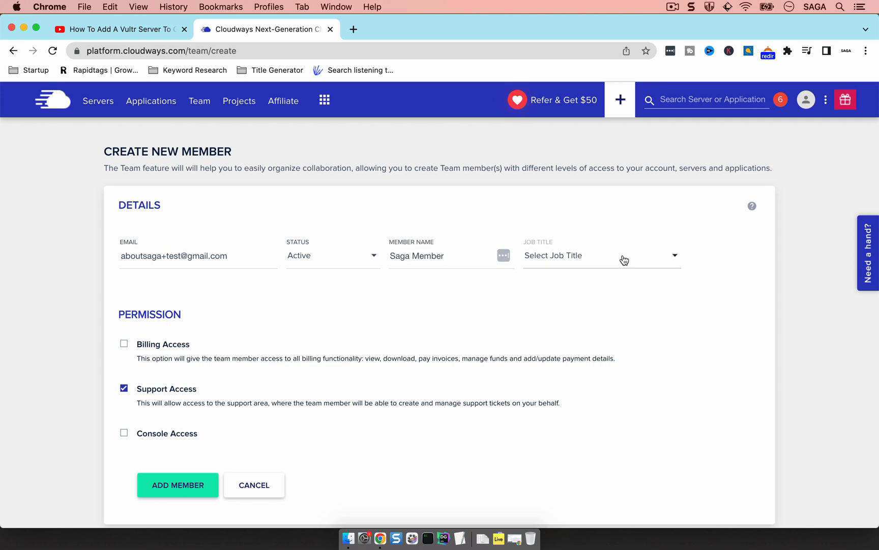
pyautogui.click(625, 256)
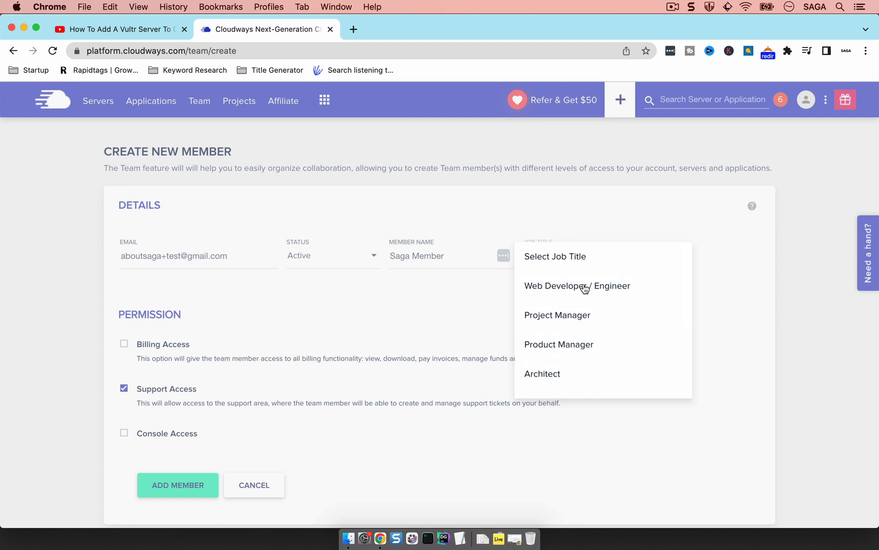
pyautogui.click(577, 285)
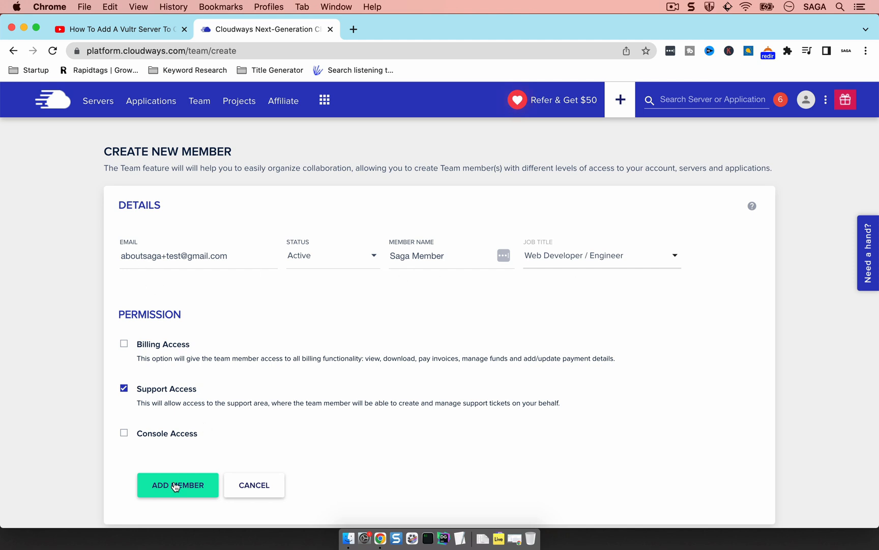
# - Add Saga Member to the team with ADD MEMBER
pyautogui.click(178, 485)
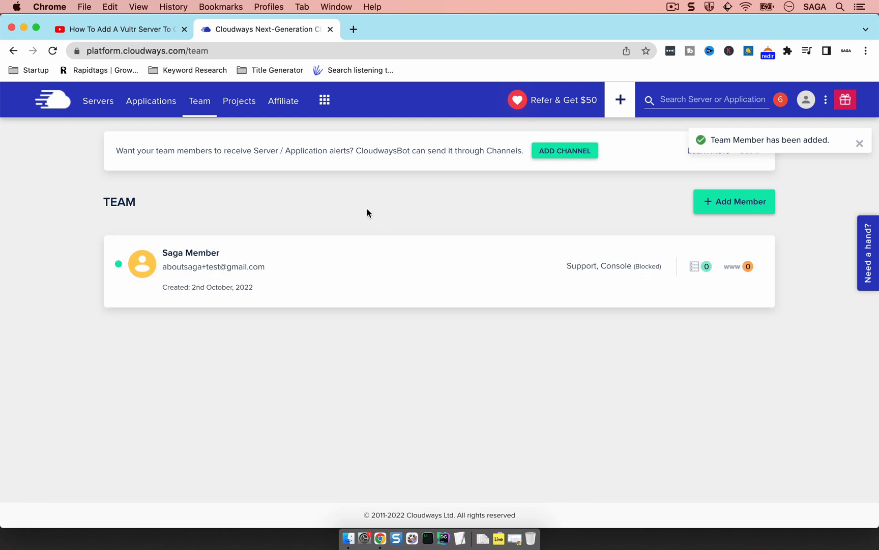
pyautogui.moveTo(276, 244)
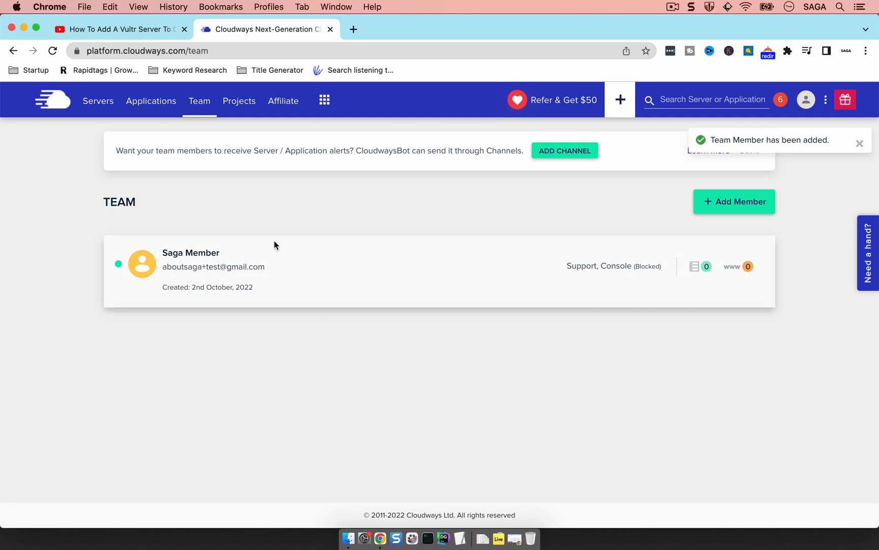
pyautogui.moveTo(301, 244)
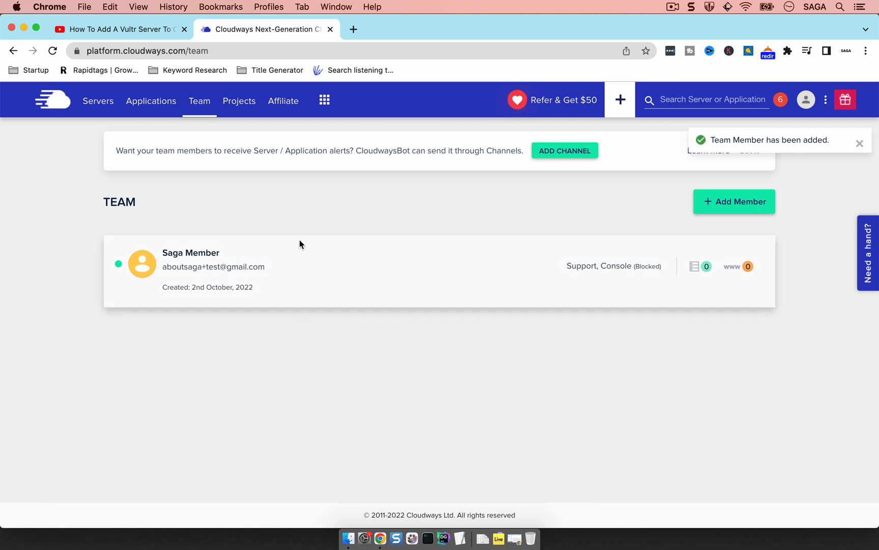
pyautogui.moveTo(237, 282)
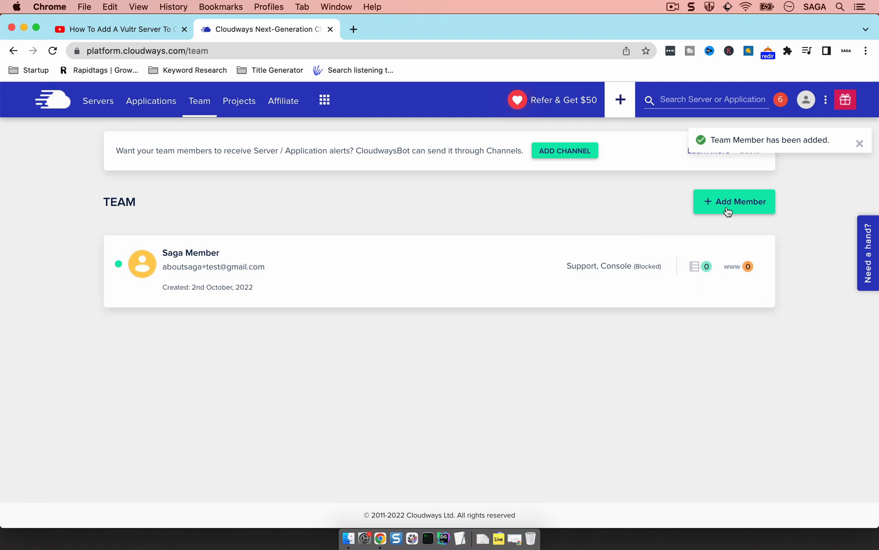
pyautogui.moveTo(459, 257)
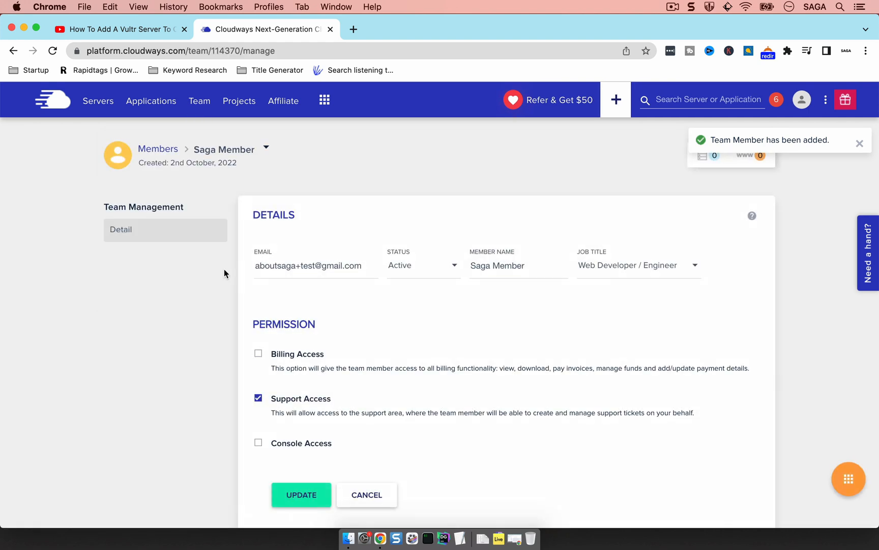
pyautogui.moveTo(587, 272)
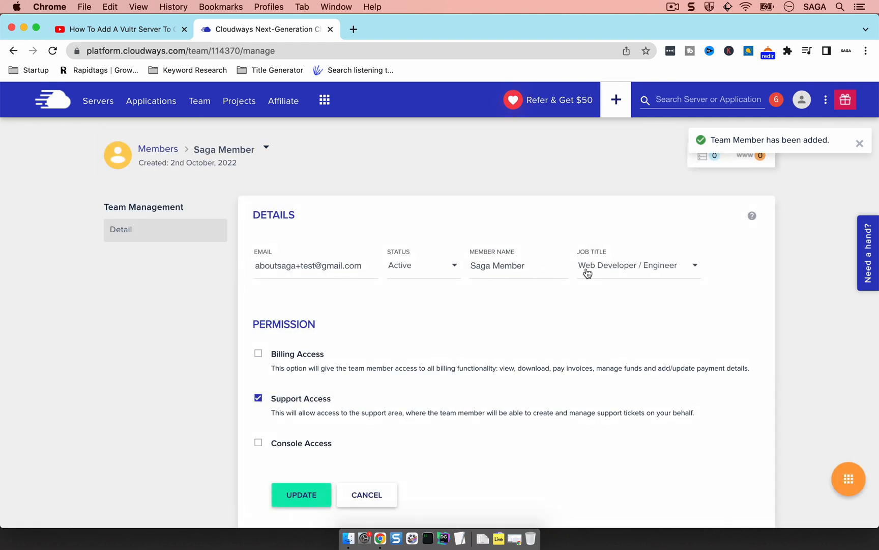
# - Toggle Console Access on and back off for Saga Member, leaving only Support Access
pyautogui.click(258, 443)
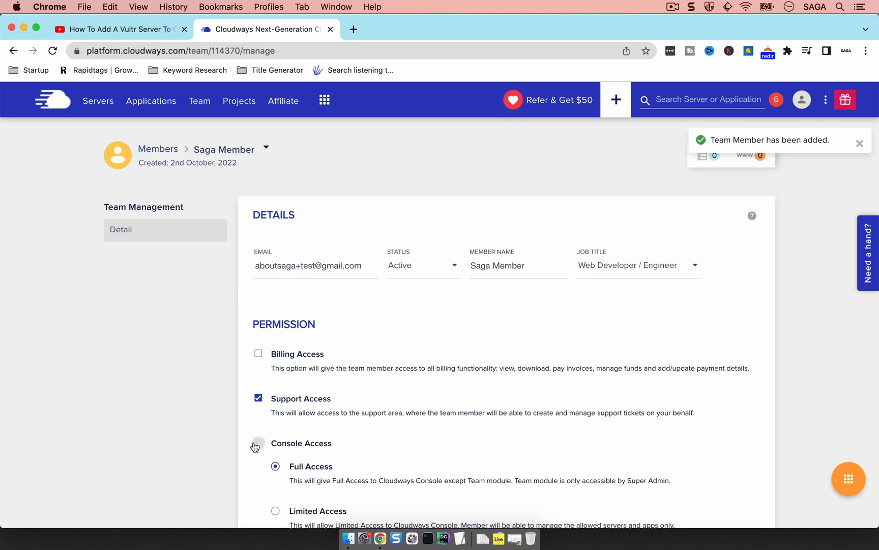
pyautogui.click(258, 445)
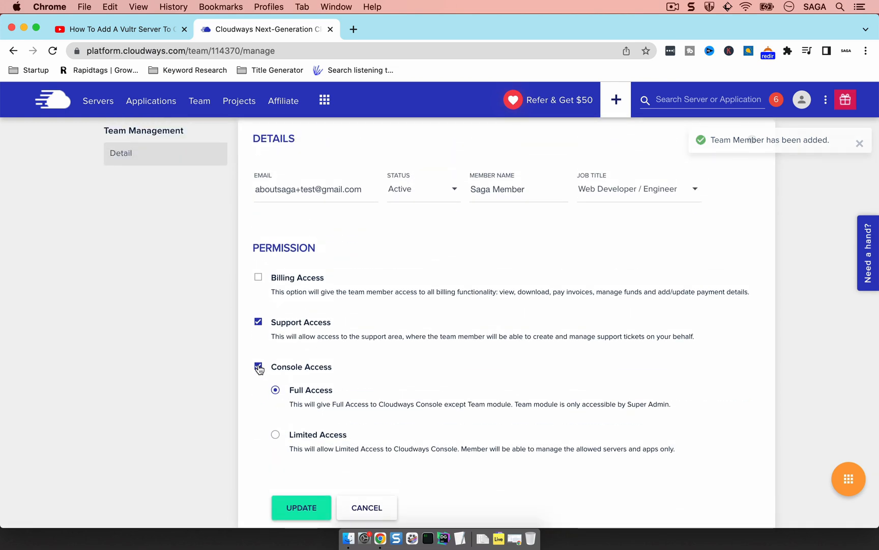
pyautogui.click(258, 367)
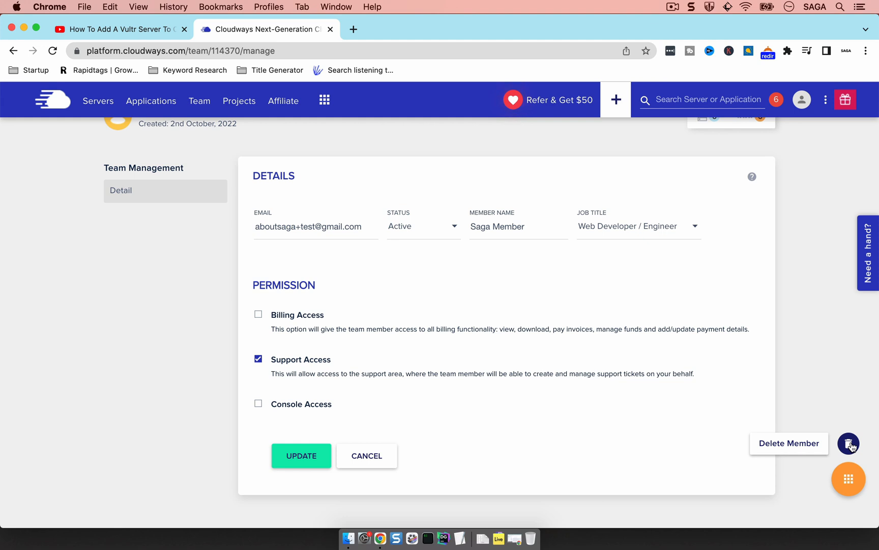
# - Start deleting Saga Member, typing 'delte' into the DELETE confirmation field
pyautogui.click(849, 443)
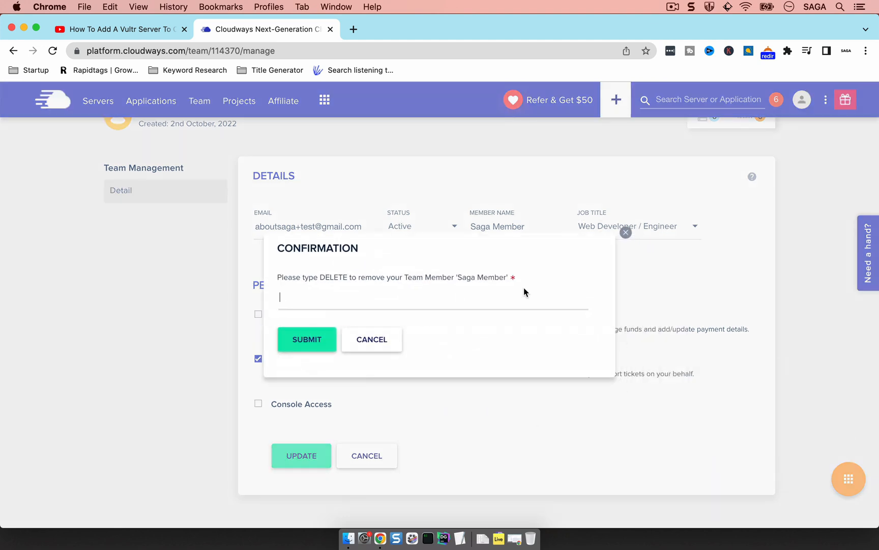
pyautogui.write('delte')
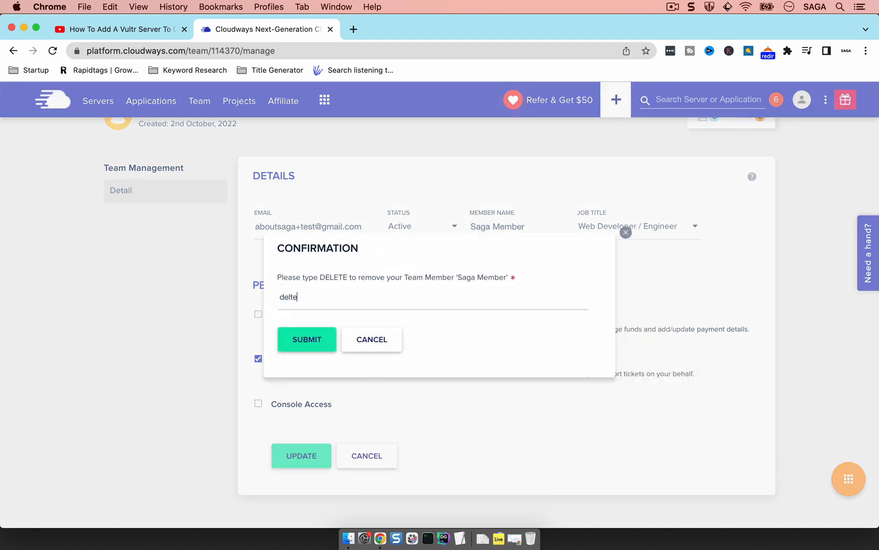